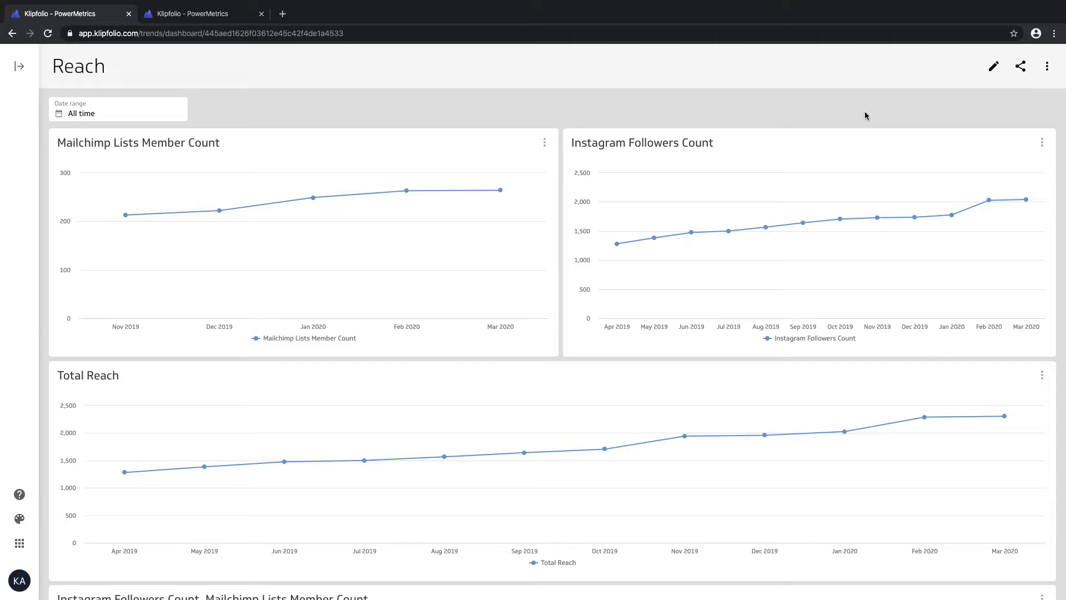
{"action": "mouse_move", "coordinate": [724, 231]}
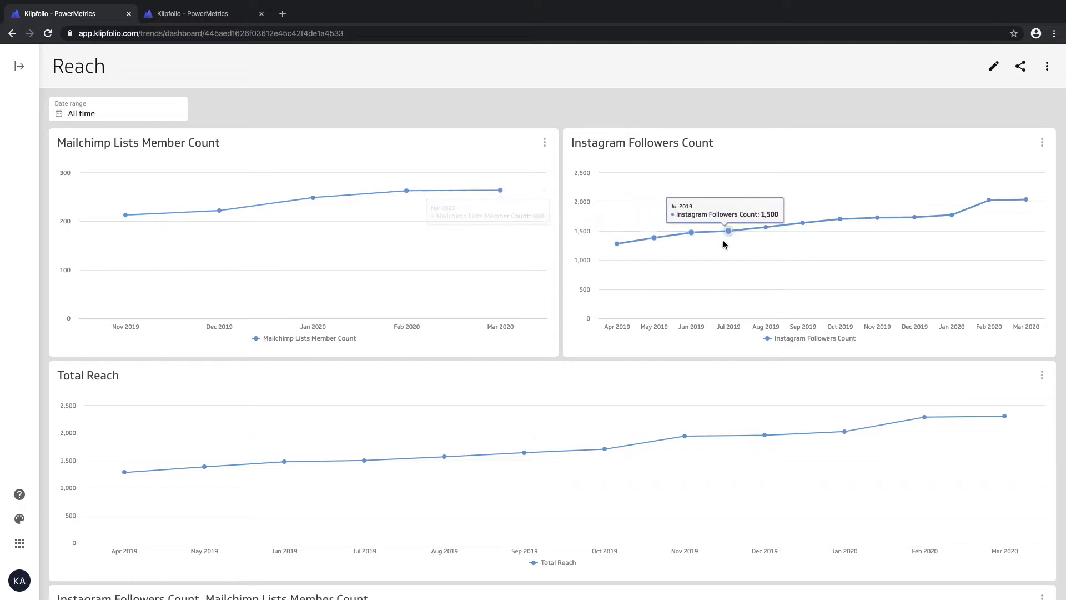
{"action": "mouse_move", "coordinate": [617, 243]}
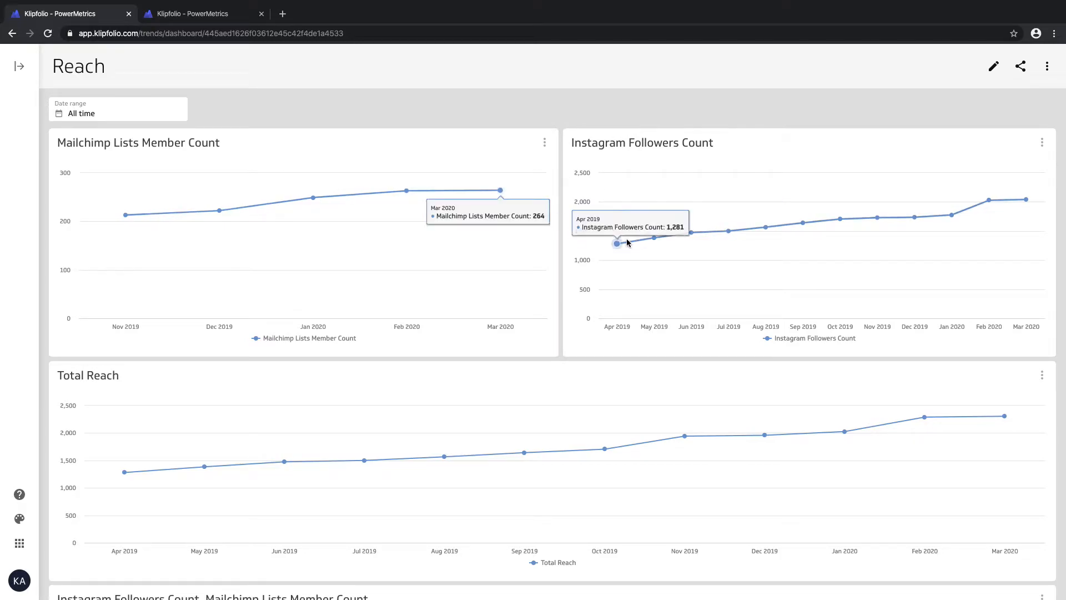
{"action": "mouse_move", "coordinate": [284, 461]}
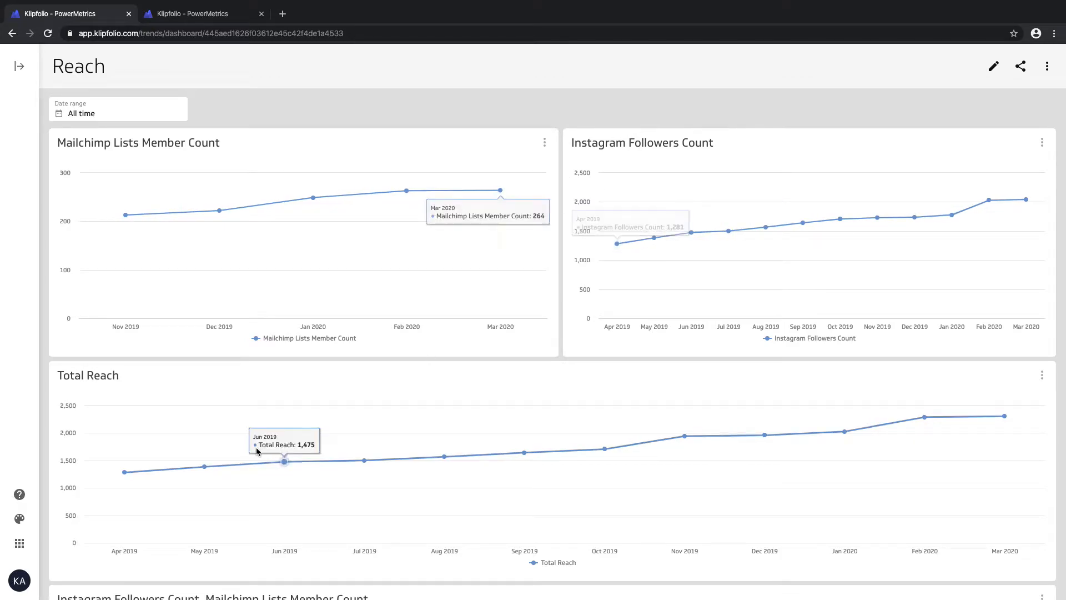
{"action": "mouse_move", "coordinate": [602, 454]}
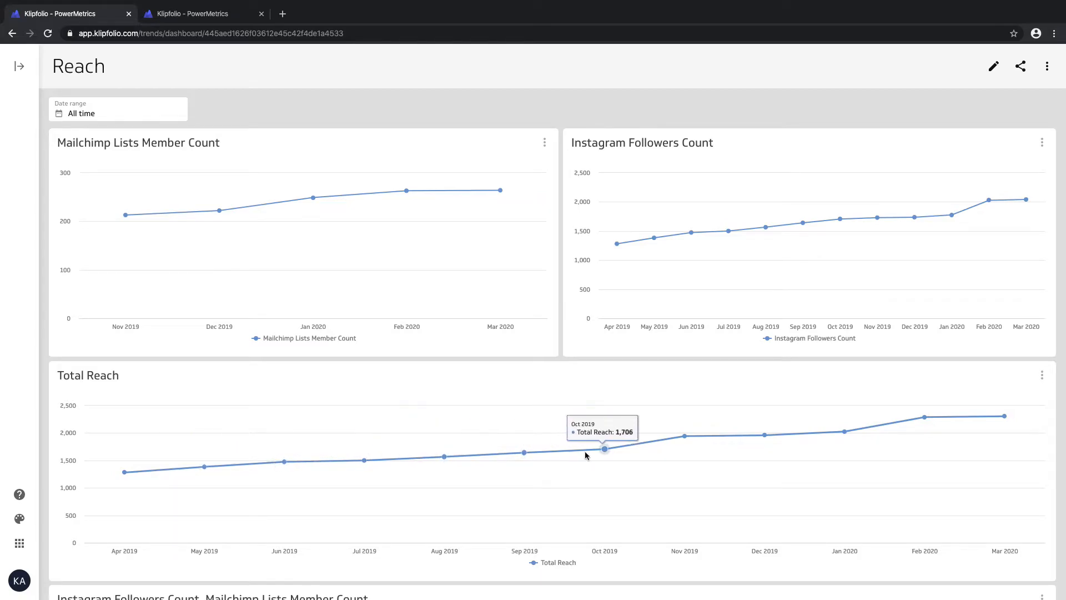
{"action": "mouse_move", "coordinate": [170, 163]}
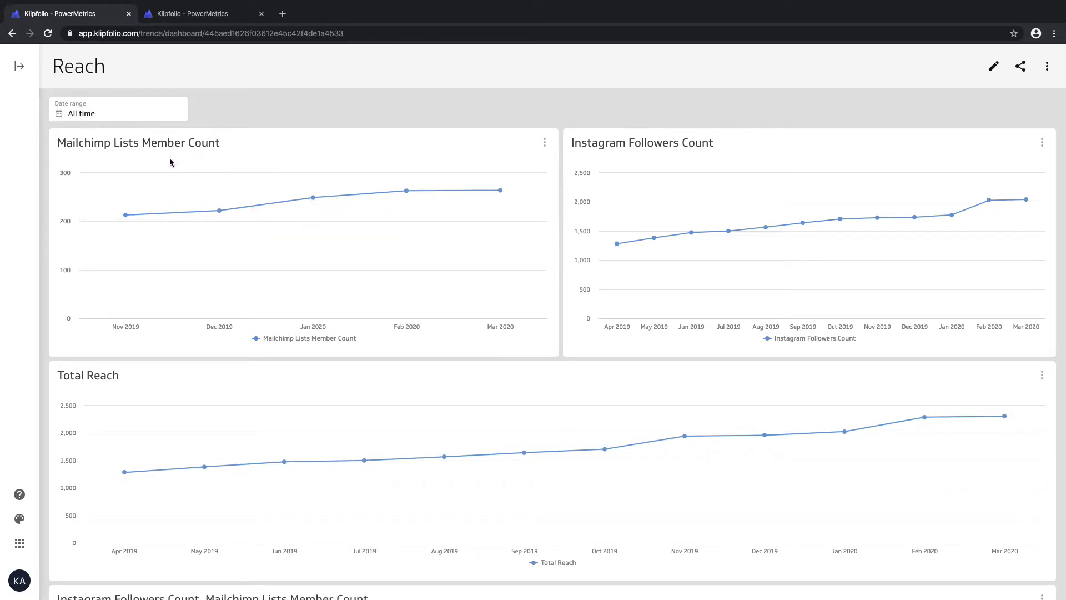
{"action": "mouse_move", "coordinate": [213, 162]}
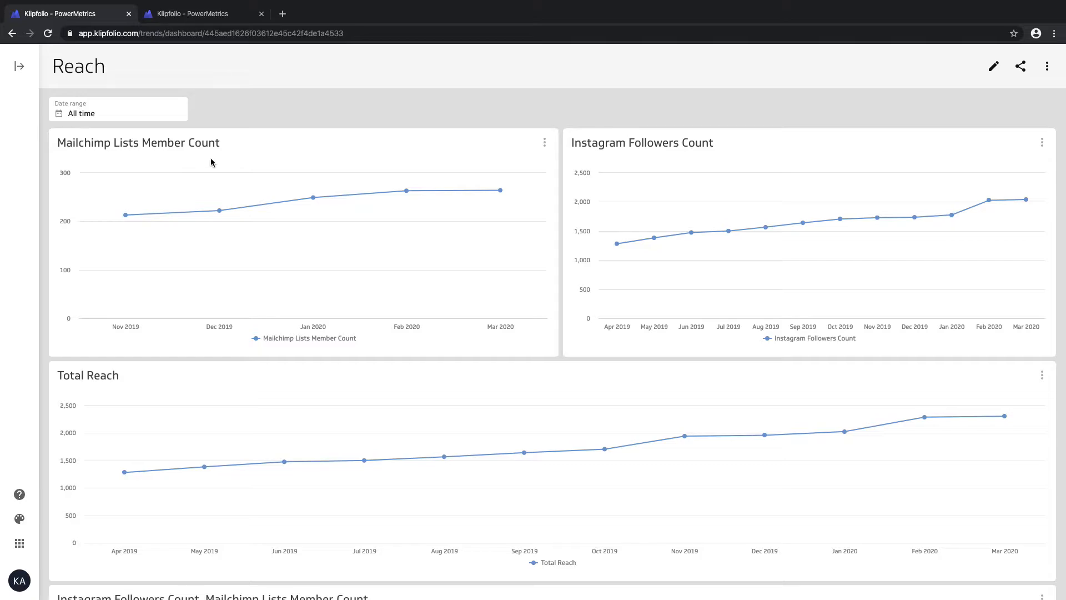
{"action": "mouse_move", "coordinate": [719, 174]}
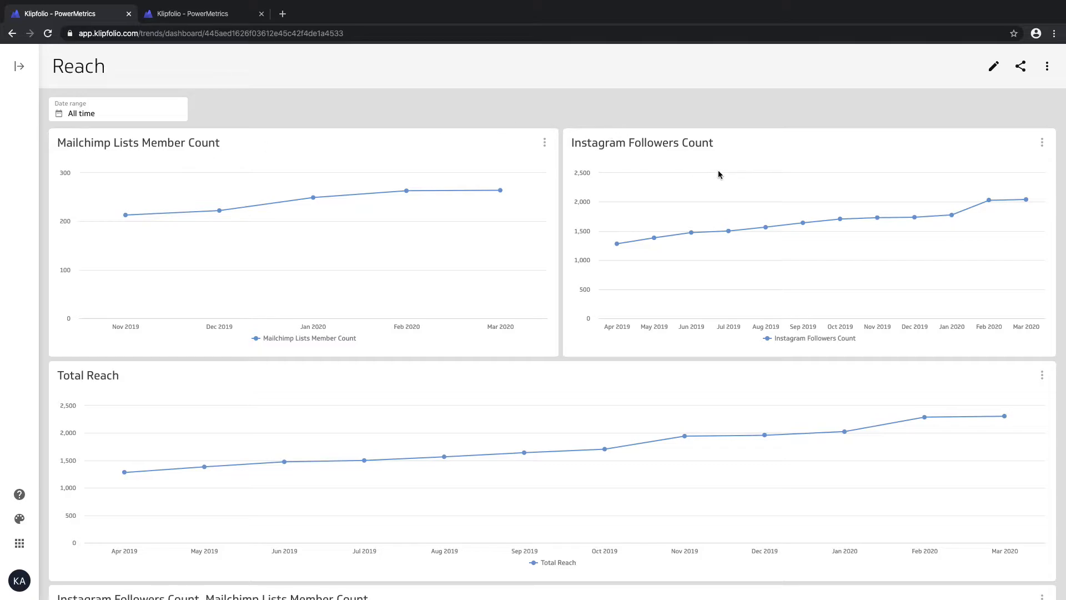
Step: Switch the Reach dashboard into edit mode and add an Instagram Followers Count chart at the top
{"action": "scroll", "scroll_direction": "down", "scroll_amount": 3}
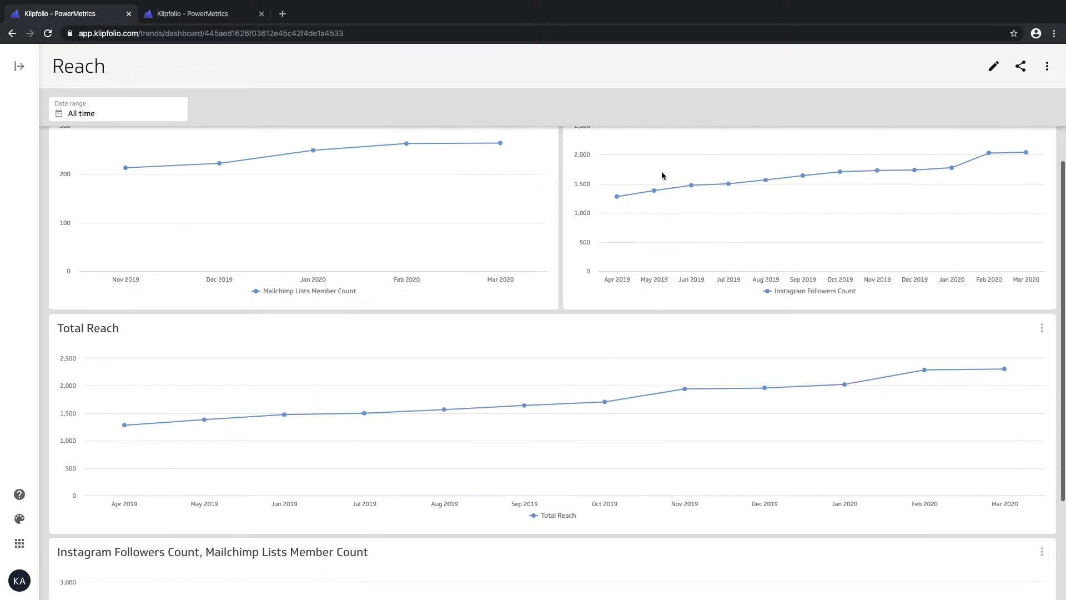
{"action": "mouse_move", "coordinate": [284, 415]}
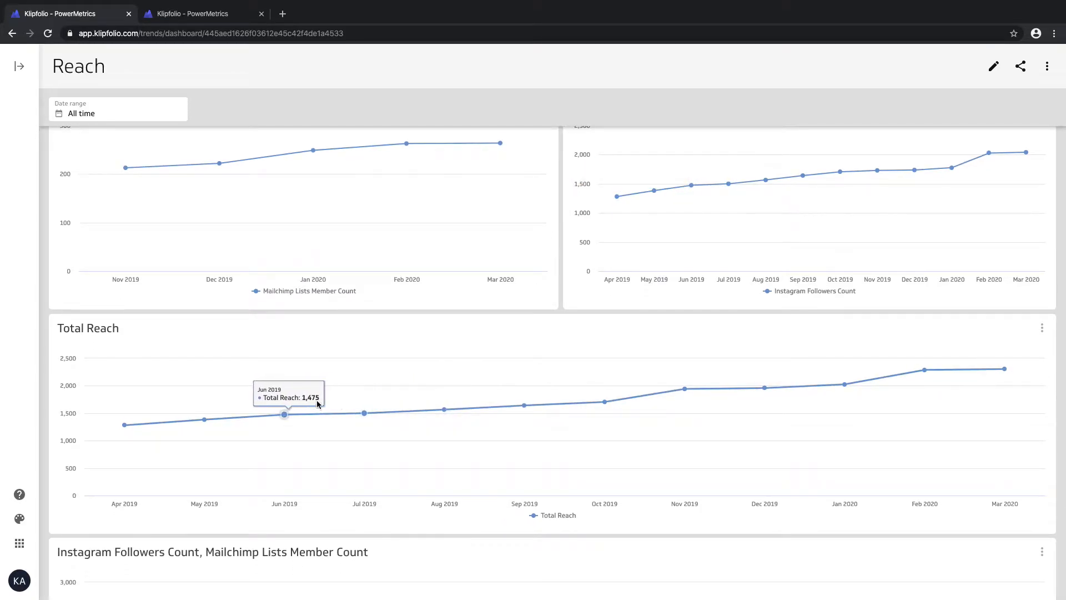
{"action": "mouse_move", "coordinate": [205, 420]}
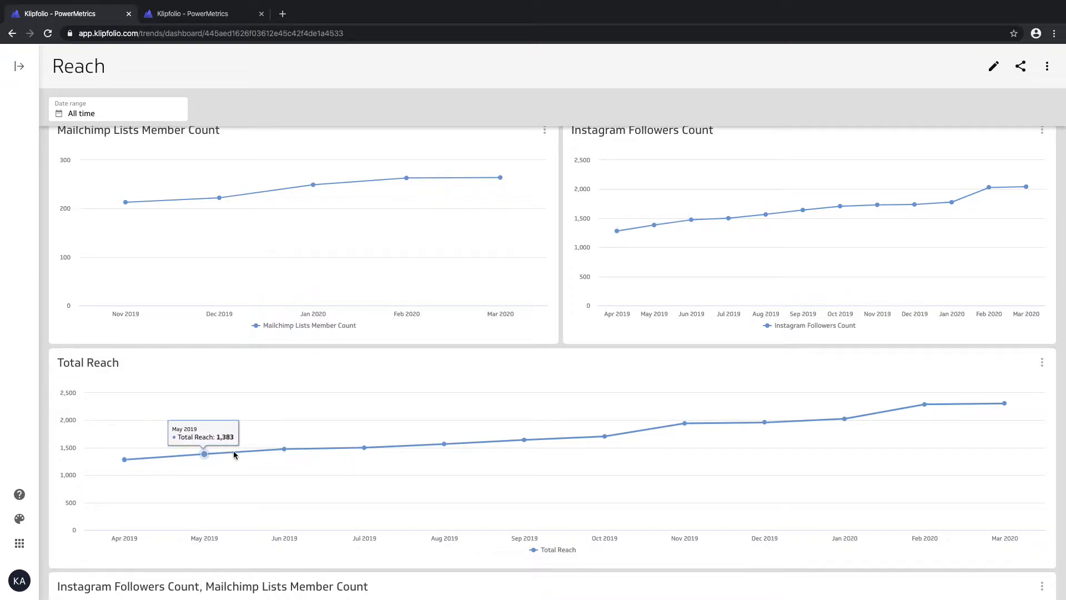
{"action": "mouse_move", "coordinate": [526, 441]}
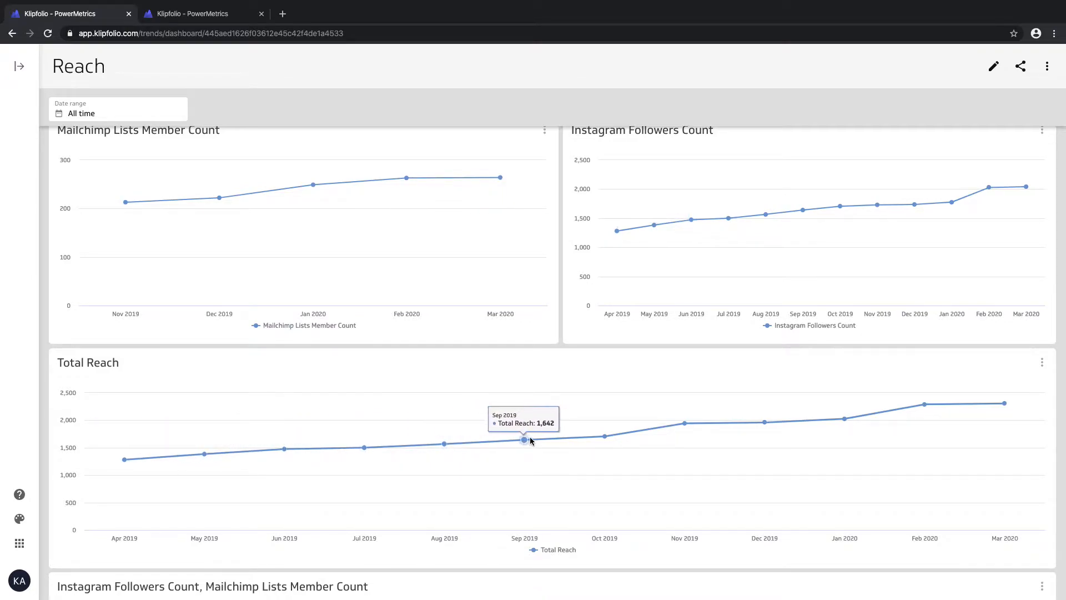
{"action": "mouse_move", "coordinate": [843, 417]}
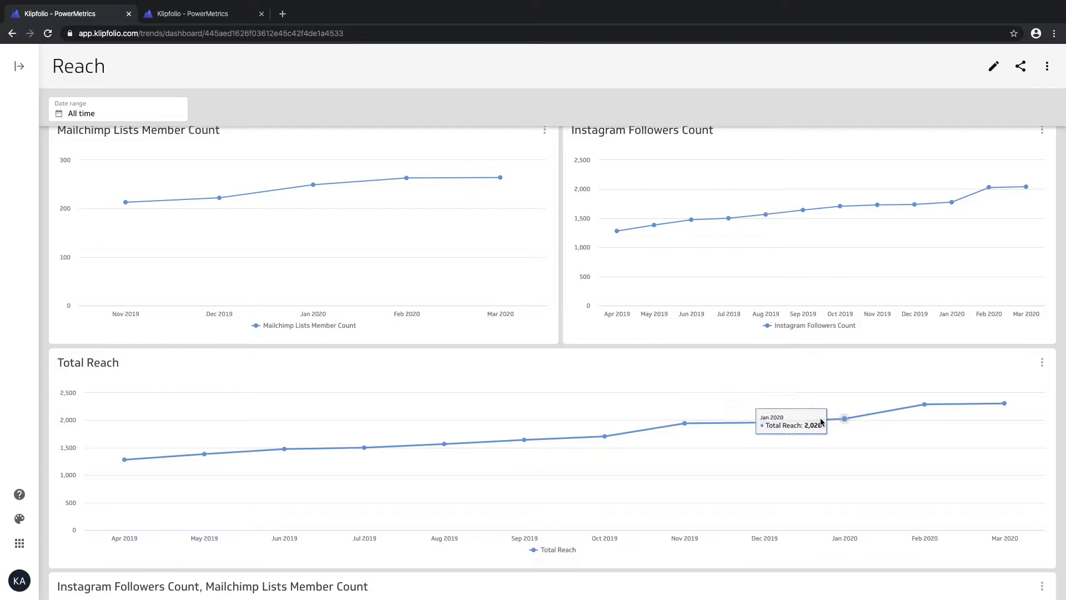
{"action": "mouse_move", "coordinate": [925, 402]}
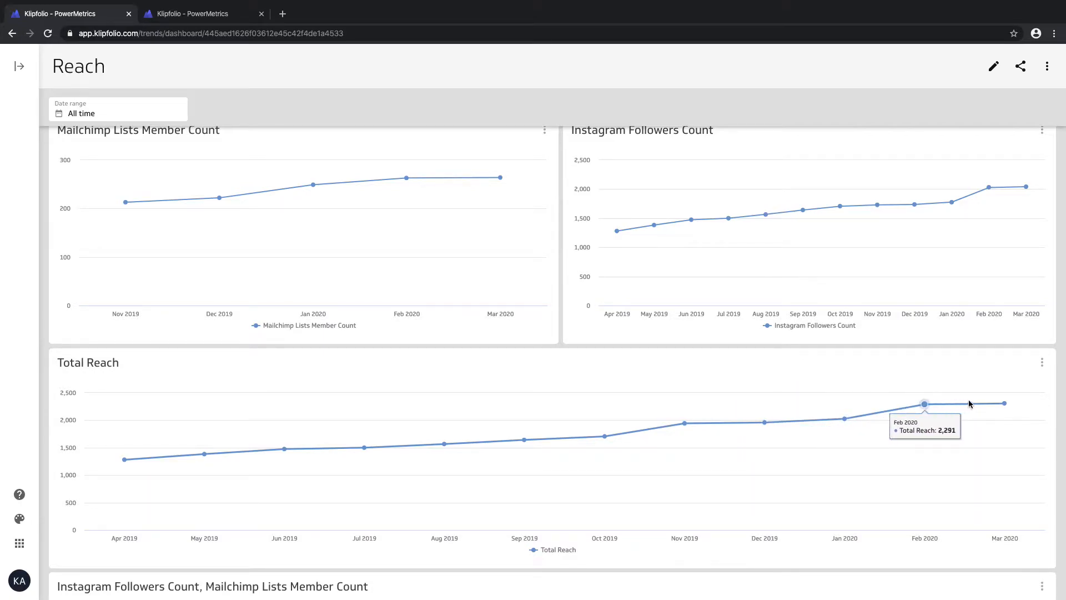
{"action": "mouse_move", "coordinate": [1005, 402]}
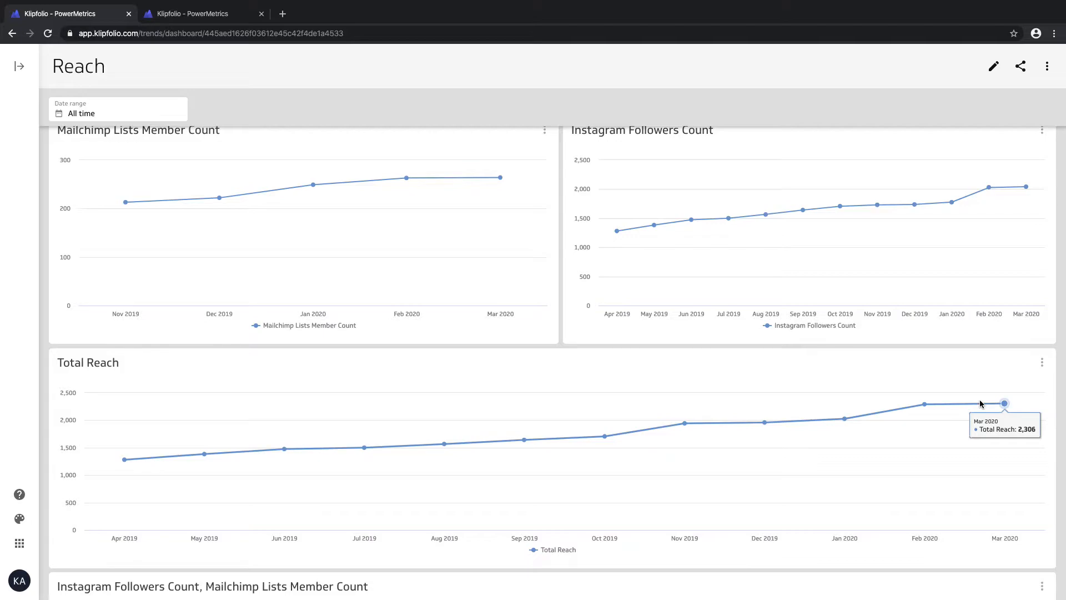
{"action": "scroll", "scroll_direction": "down", "scroll_amount": 3}
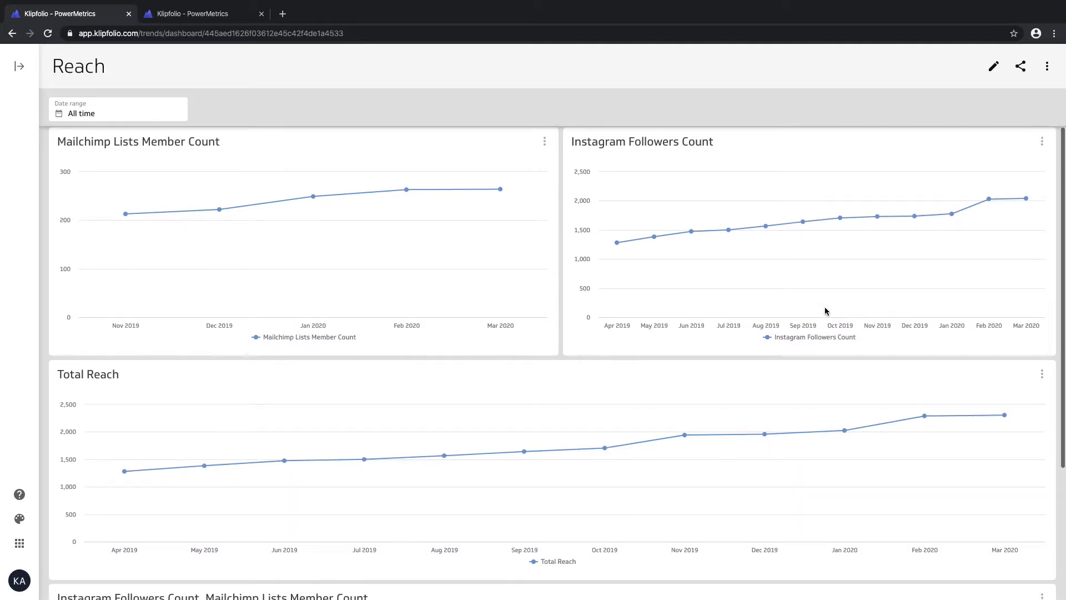
{"action": "mouse_move", "coordinate": [601, 451]}
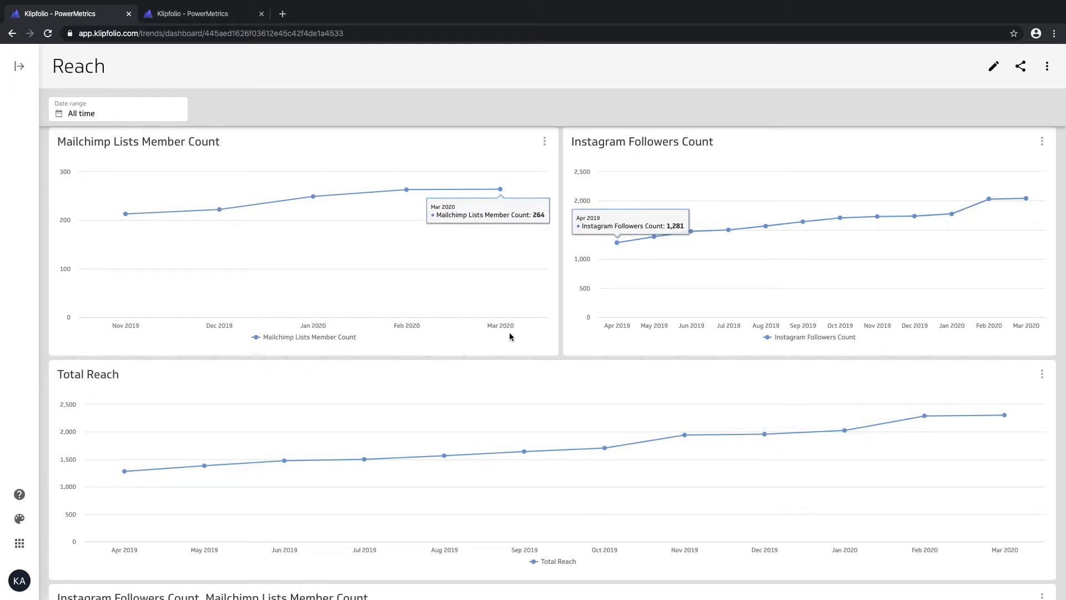
{"action": "scroll", "scroll_direction": "down", "scroll_amount": 3}
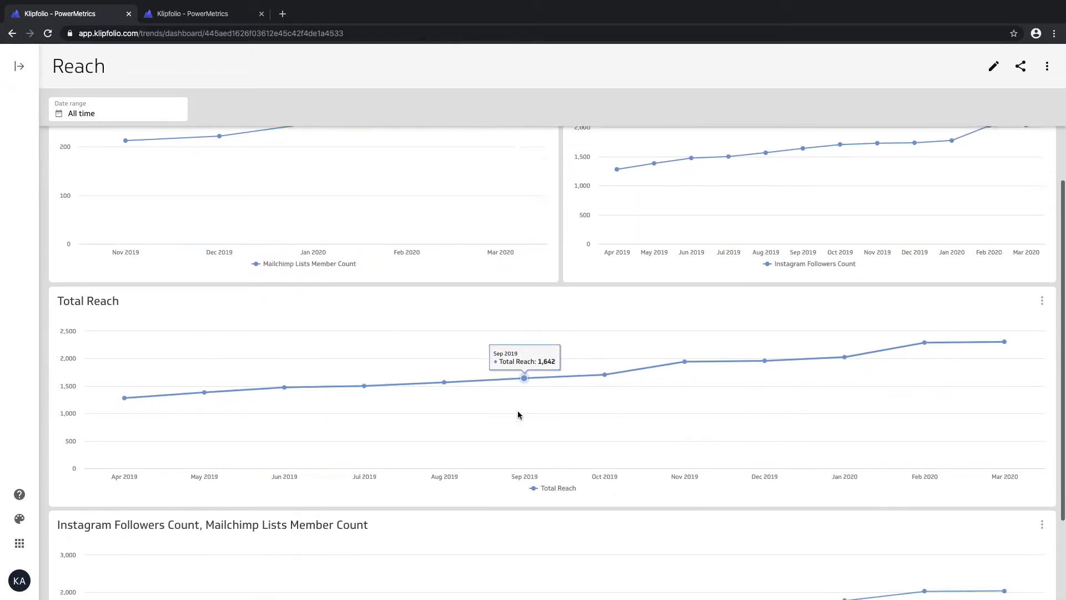
{"action": "scroll", "scroll_direction": "down", "scroll_amount": 3}
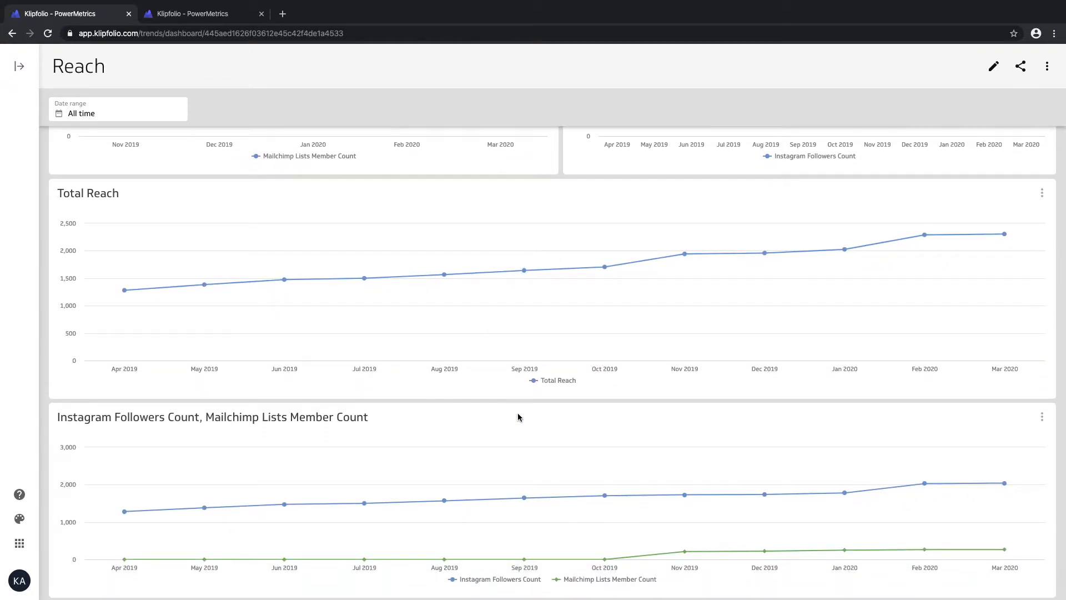
{"action": "mouse_move", "coordinate": [685, 551]}
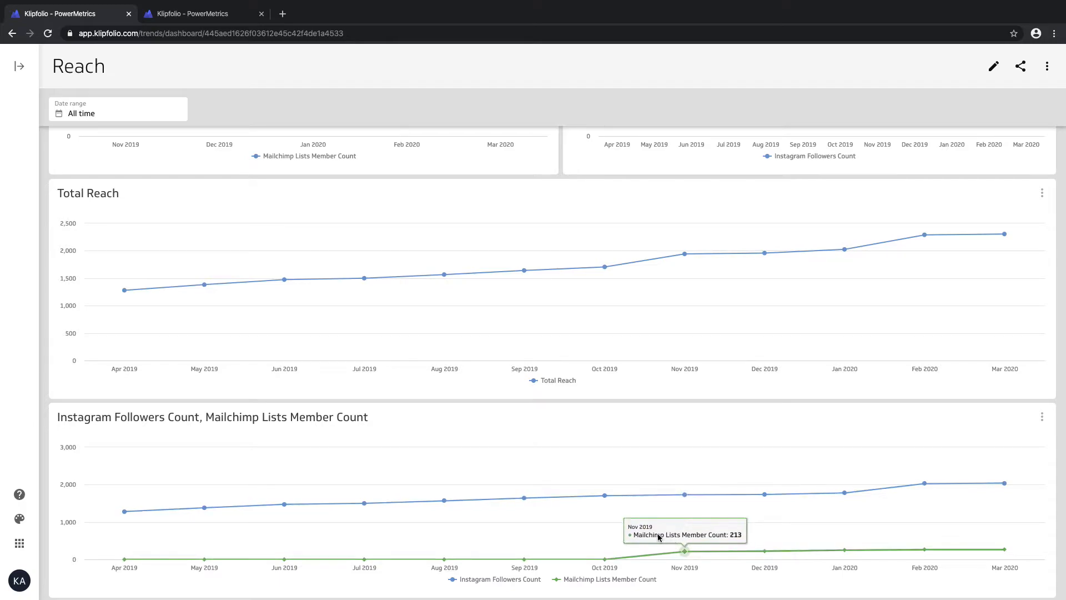
{"action": "mouse_move", "coordinate": [445, 501]}
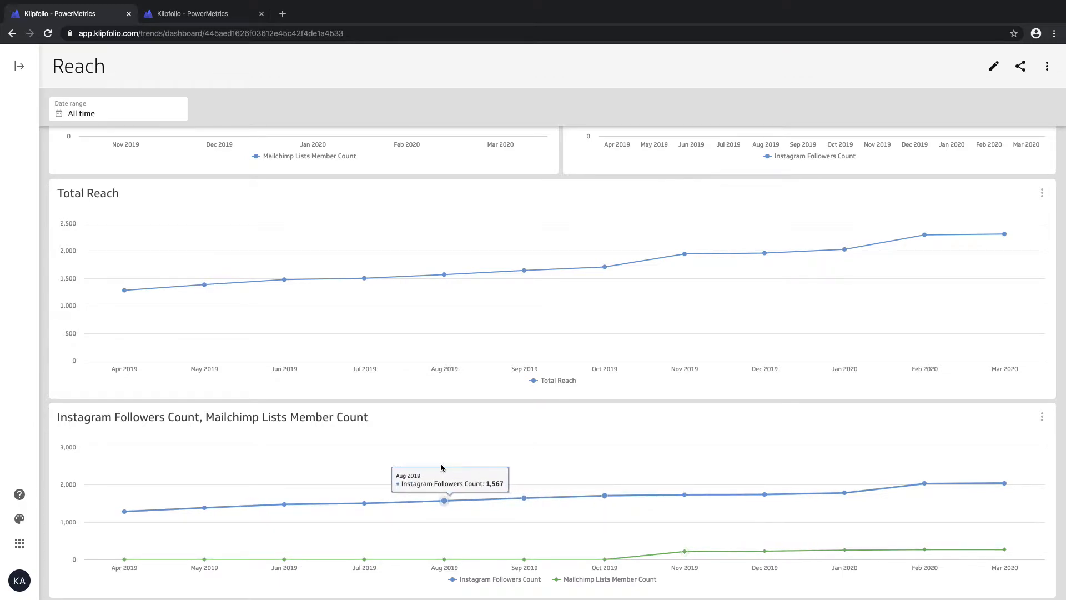
{"action": "mouse_move", "coordinate": [638, 575]}
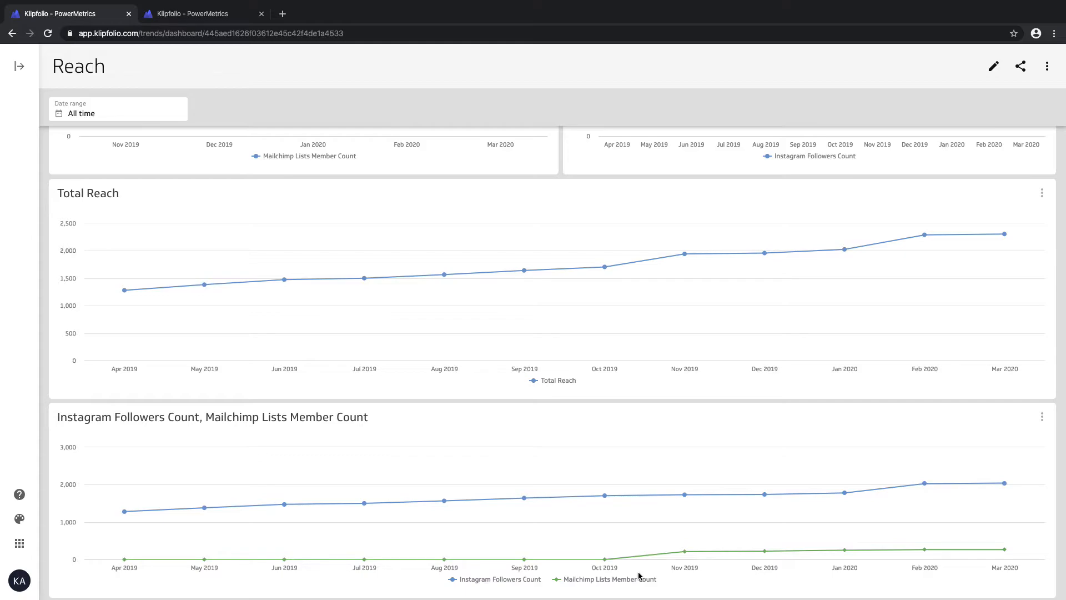
{"action": "mouse_move", "coordinate": [642, 567]}
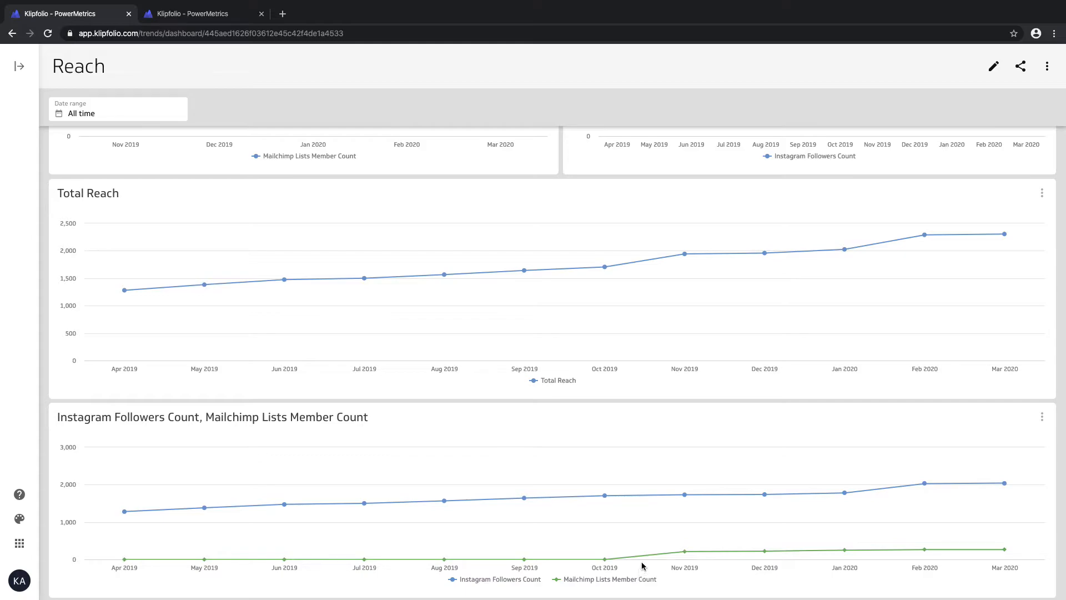
{"action": "mouse_move", "coordinate": [685, 493]}
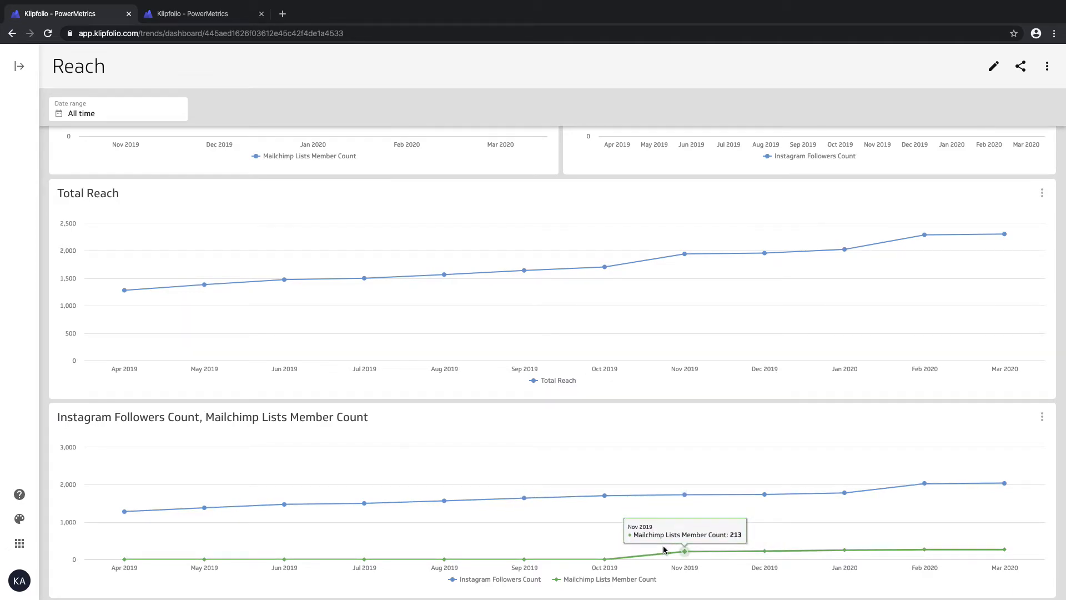
{"action": "mouse_move", "coordinate": [685, 494]}
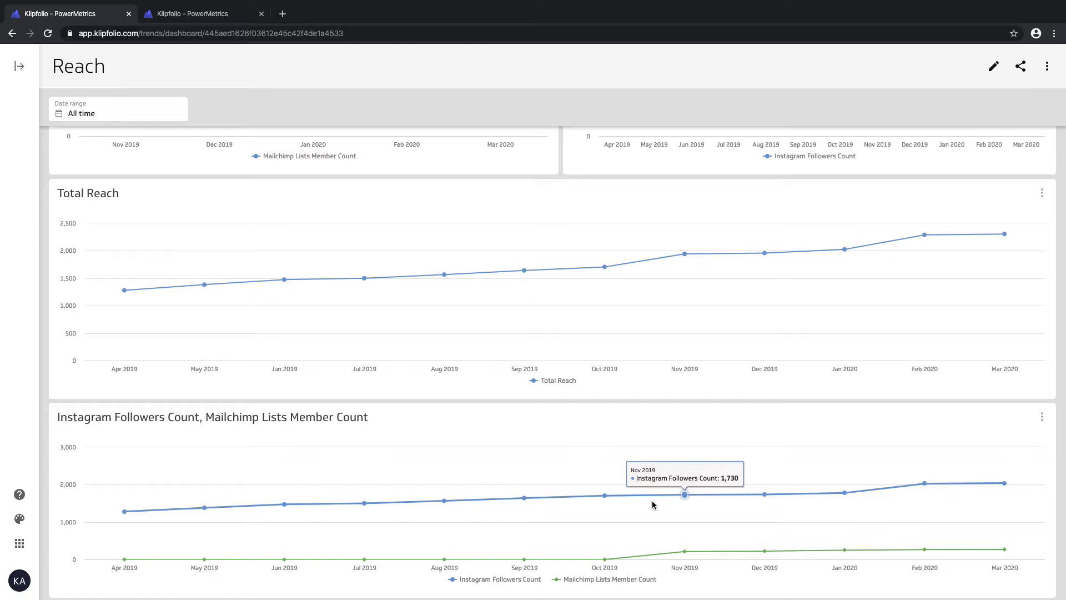
{"action": "mouse_move", "coordinate": [686, 551]}
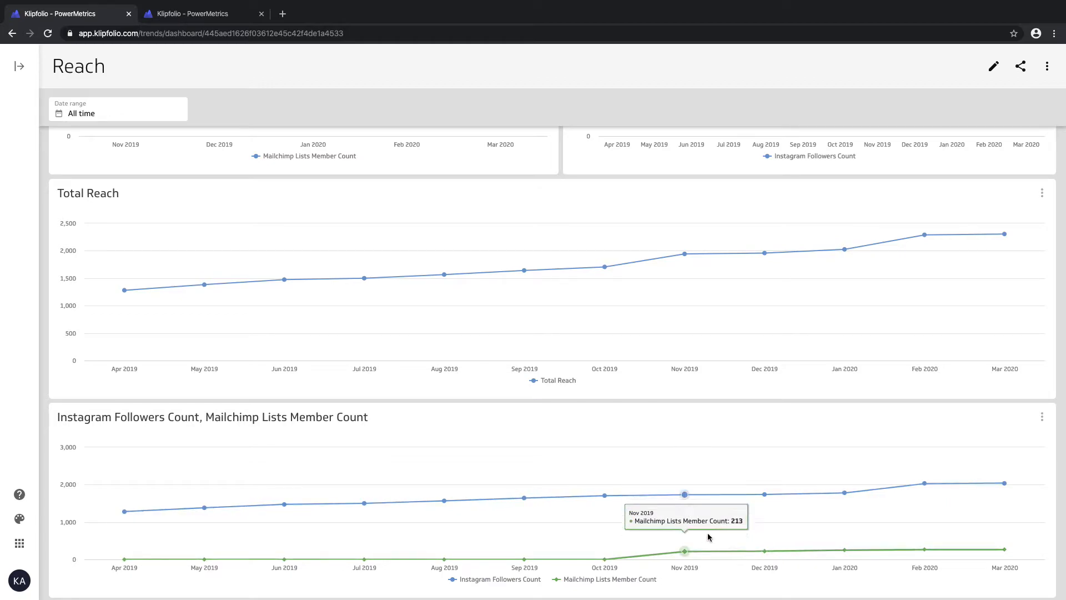
{"action": "scroll", "scroll_direction": "down", "scroll_amount": 3}
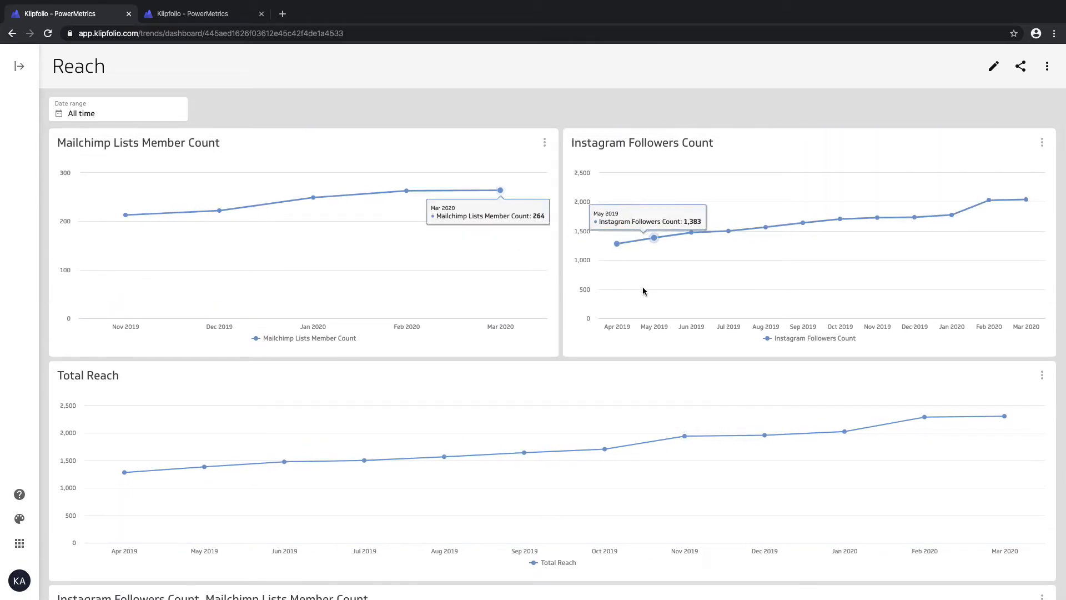
{"action": "scroll", "scroll_direction": "down", "scroll_amount": 3}
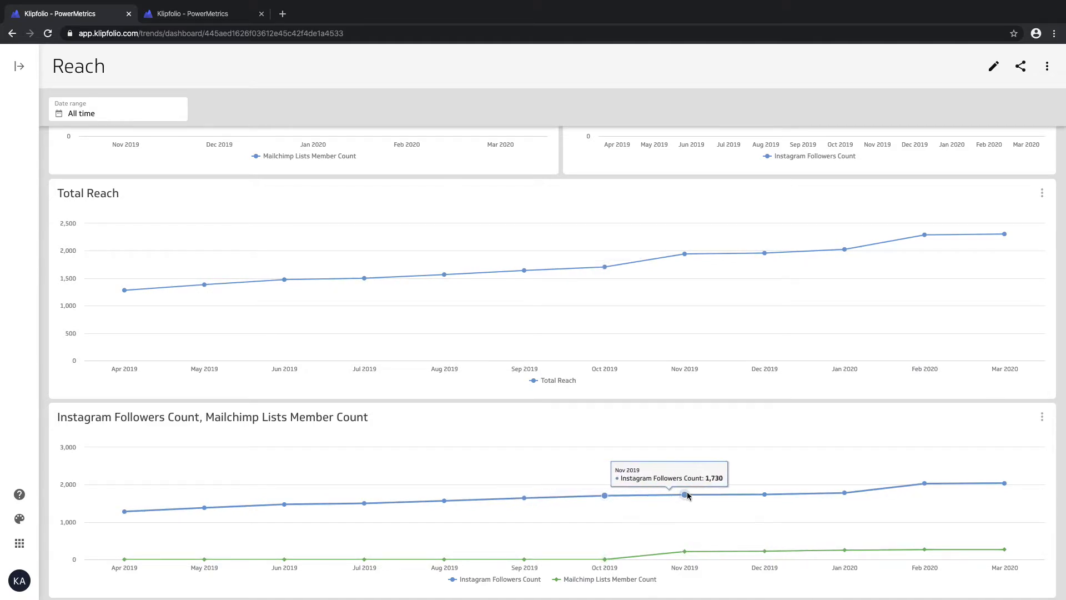
{"action": "mouse_move", "coordinate": [683, 552]}
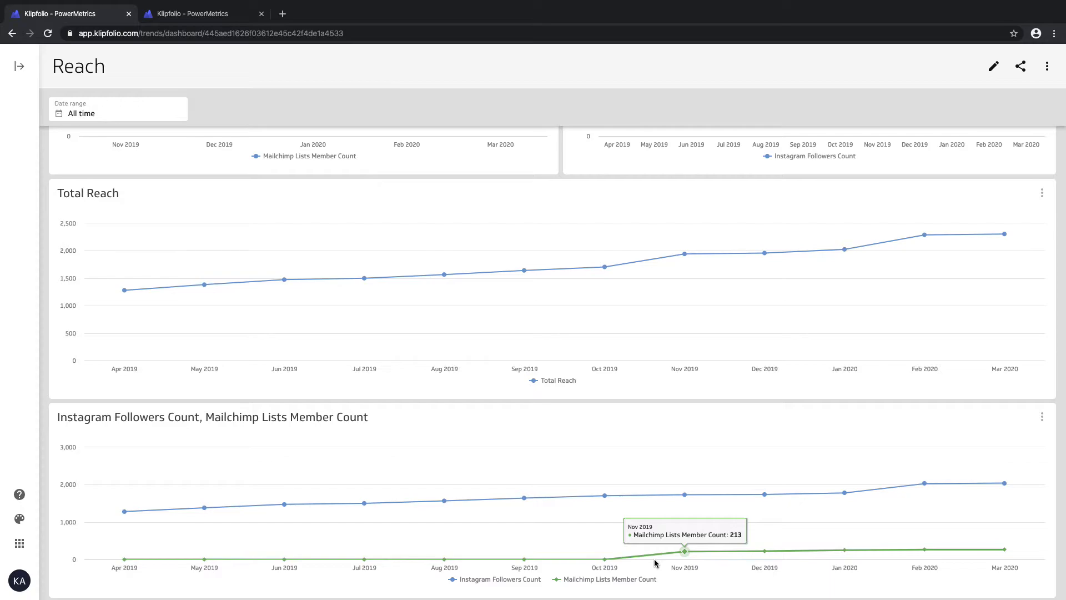
{"action": "mouse_move", "coordinate": [714, 416]}
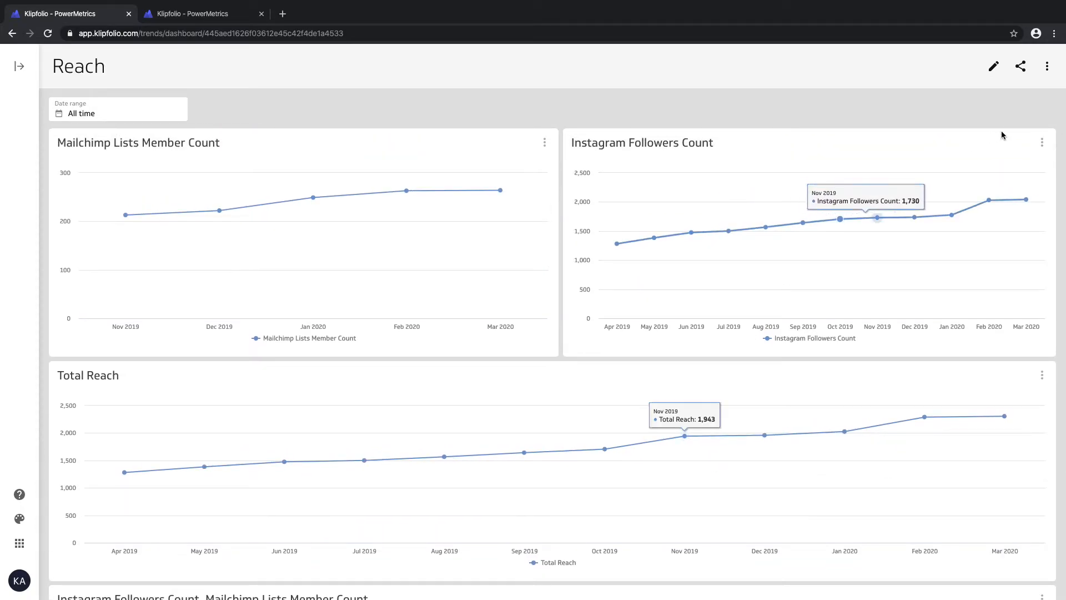
{"action": "left_click", "coordinate": [992, 65]}
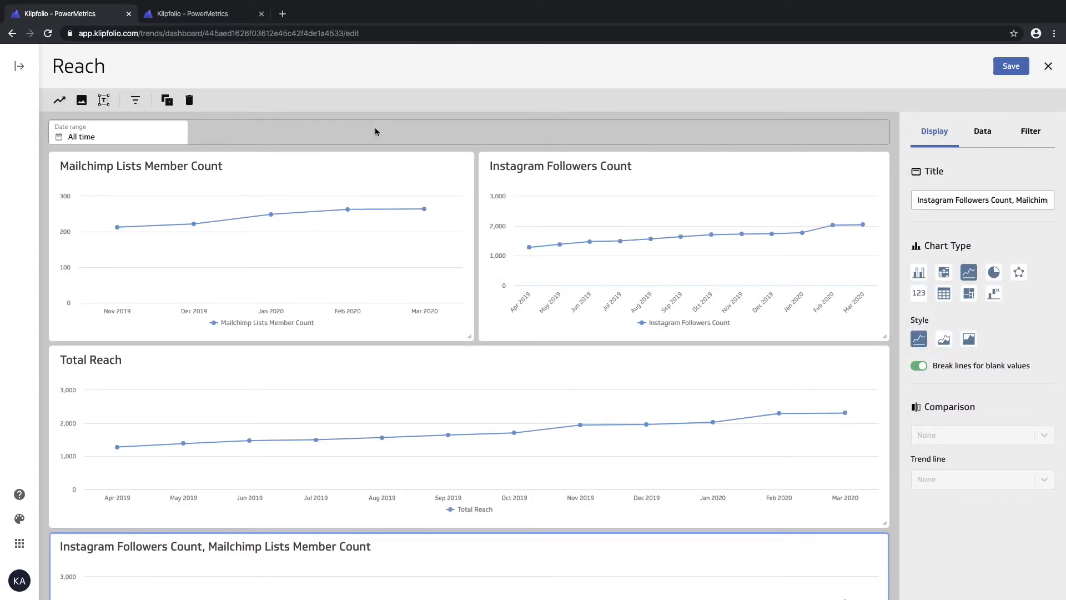
{"action": "left_click", "coordinate": [59, 100]}
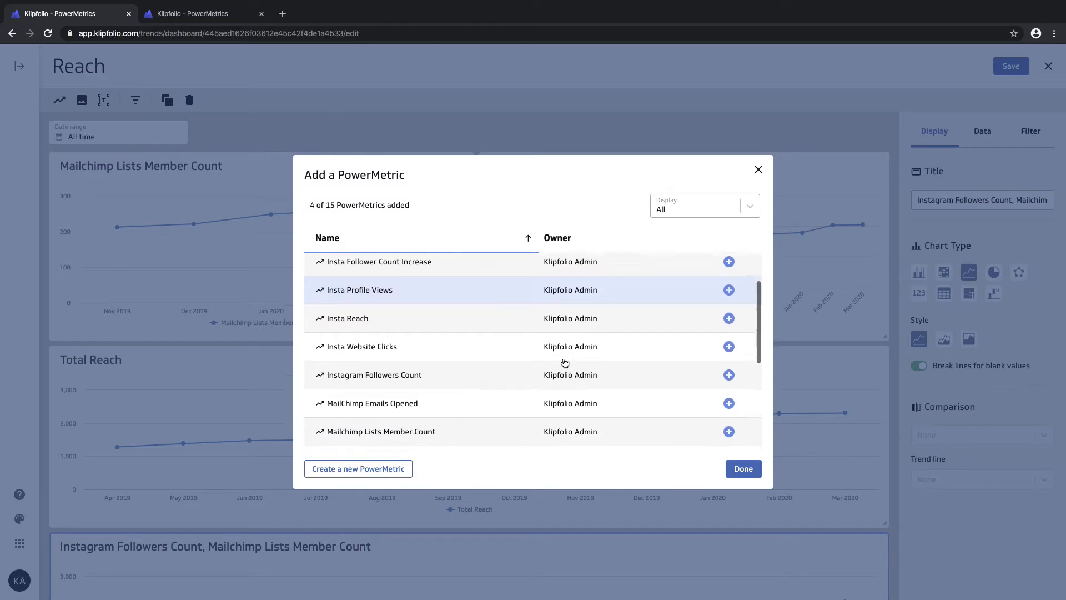
{"action": "scroll", "scroll_direction": "down", "scroll_amount": 3}
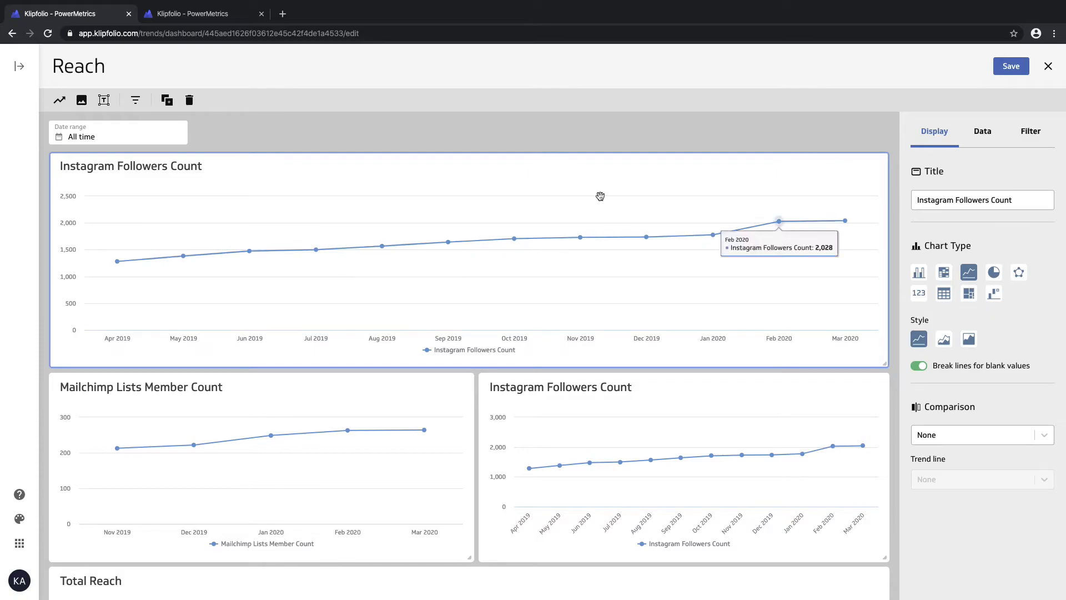
{"action": "mouse_move", "coordinate": [117, 259]}
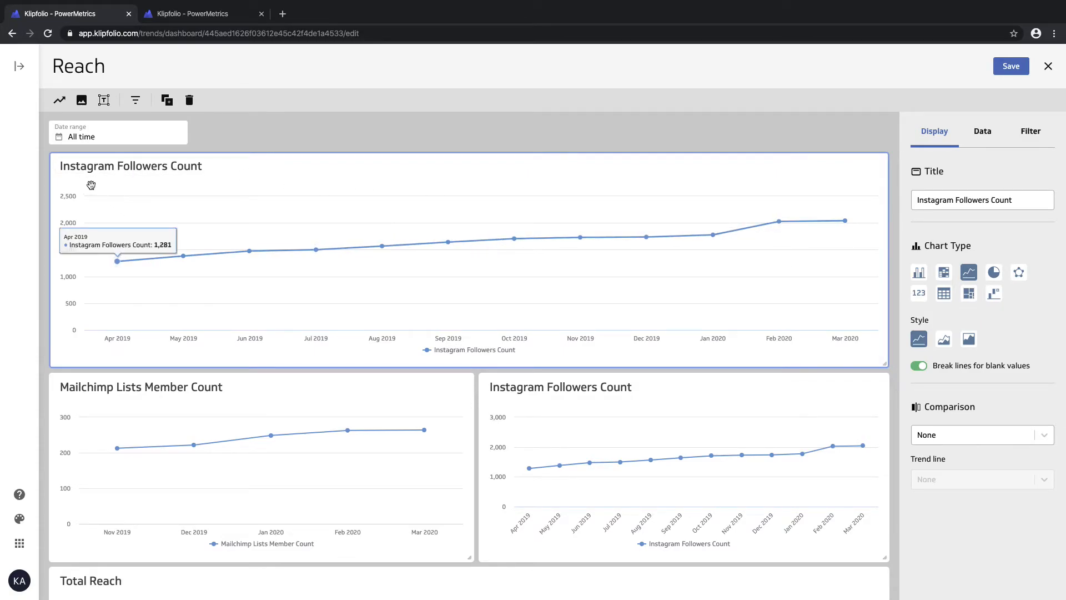
{"action": "left_click", "coordinate": [131, 165]}
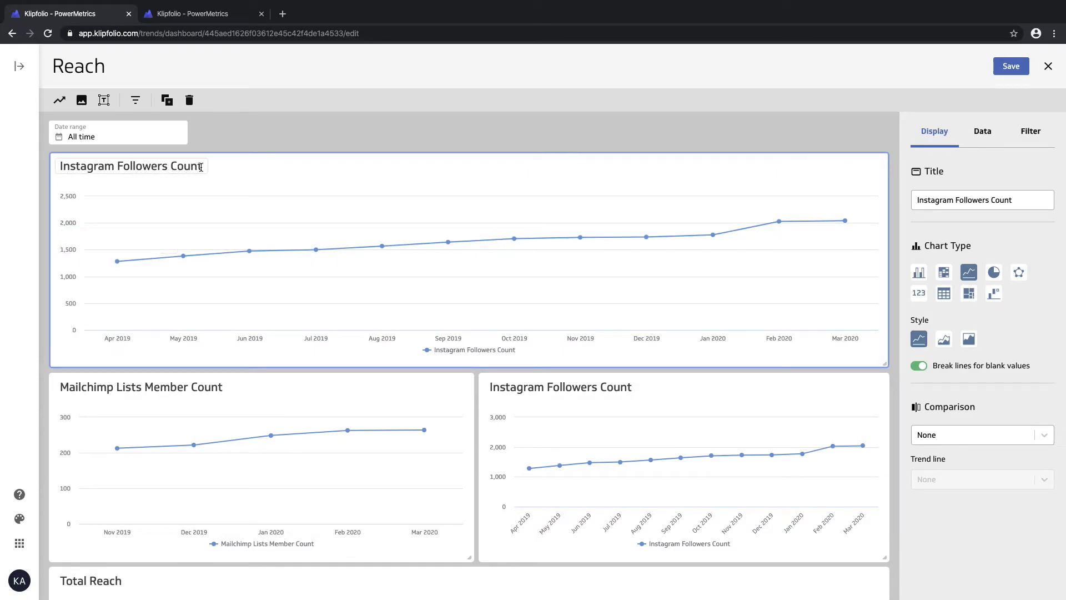
{"action": "mouse_move", "coordinate": [513, 238]}
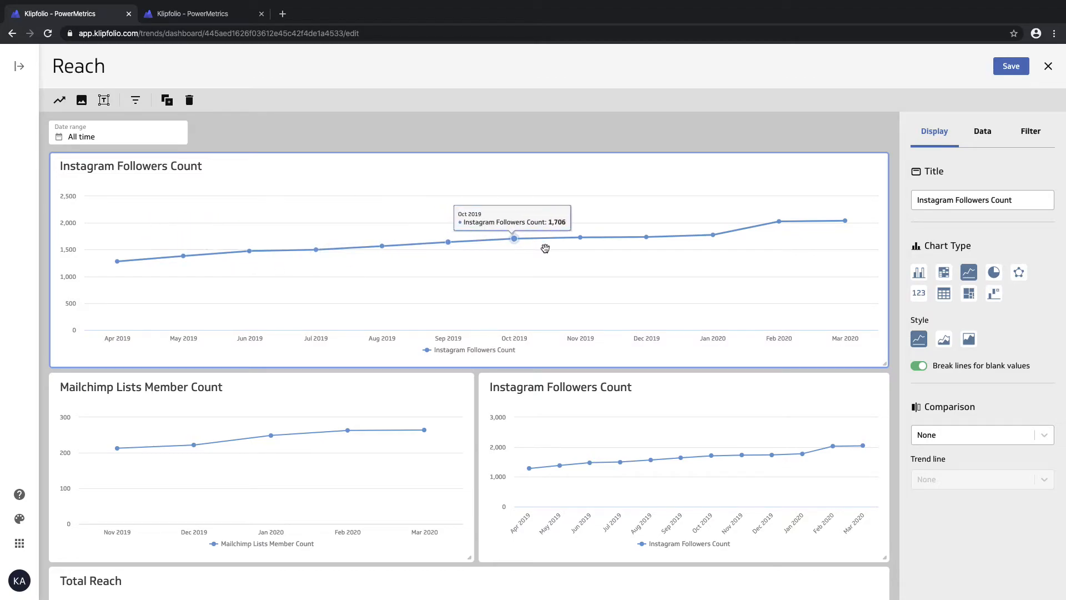
{"action": "mouse_move", "coordinate": [581, 237]}
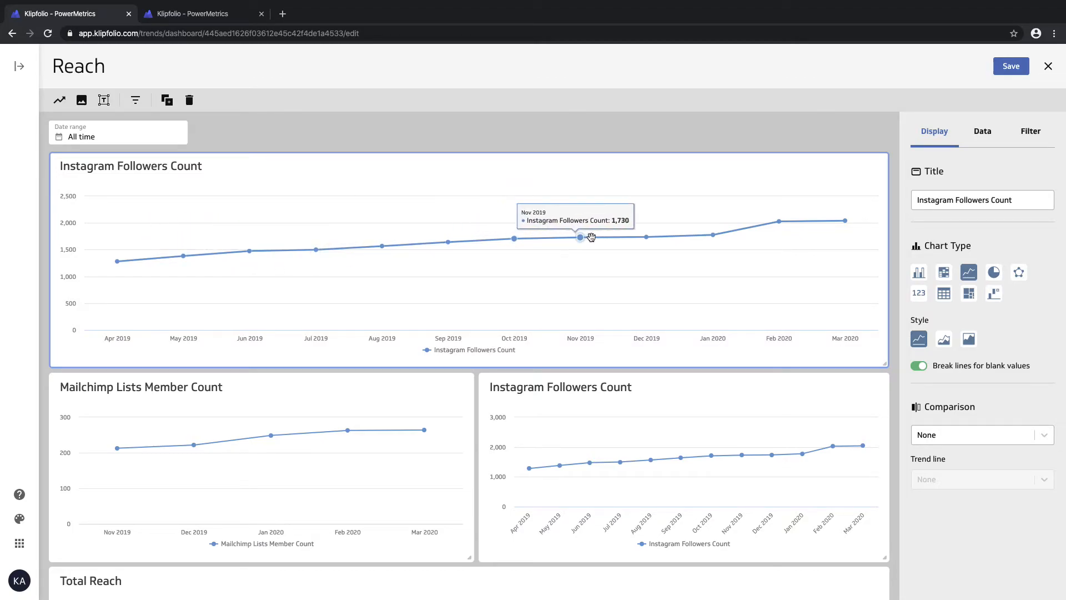
{"action": "mouse_move", "coordinate": [713, 234]}
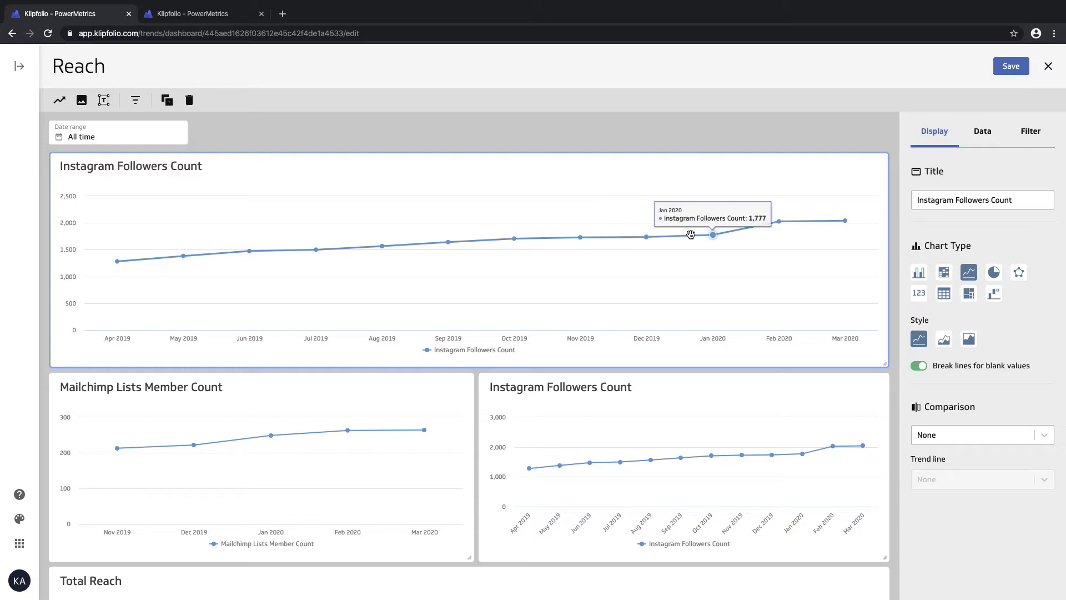
{"action": "mouse_move", "coordinate": [843, 223]}
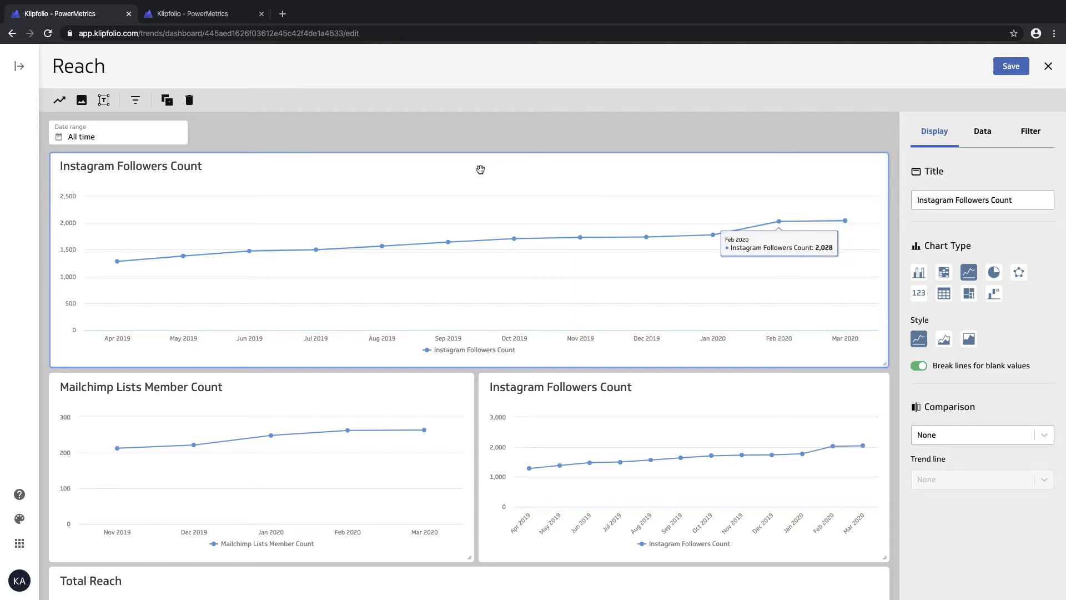
{"action": "mouse_move", "coordinate": [665, 171]}
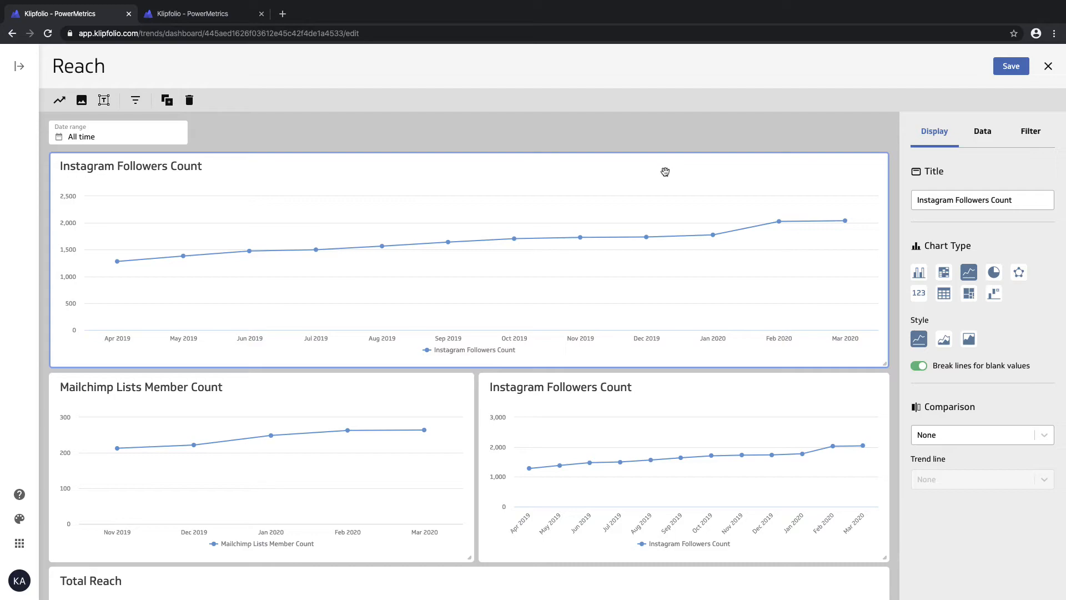
{"action": "mouse_move", "coordinate": [993, 153]}
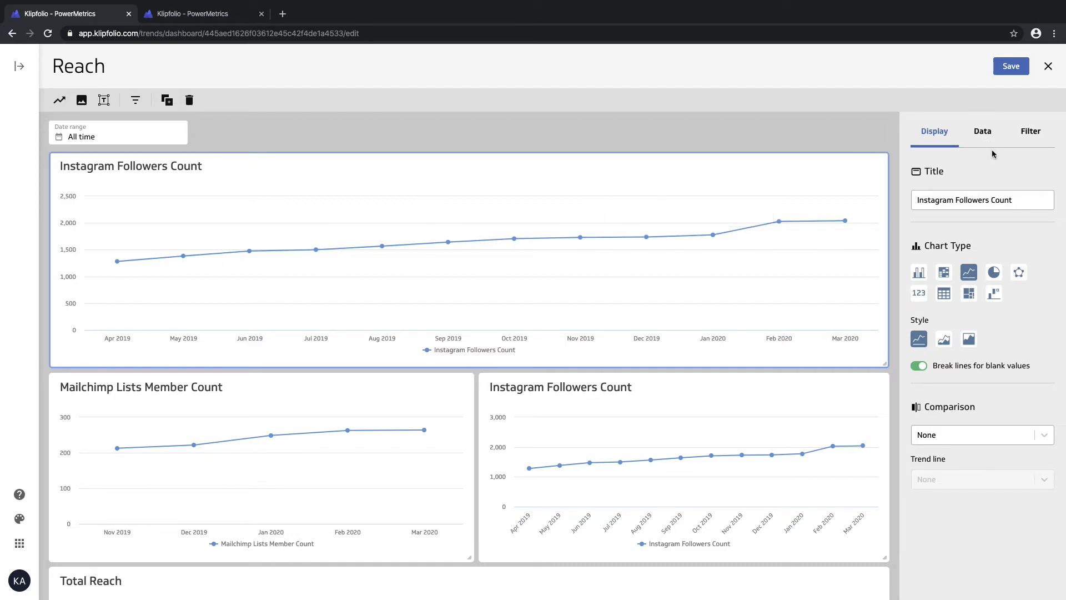
{"action": "mouse_move", "coordinate": [993, 135]}
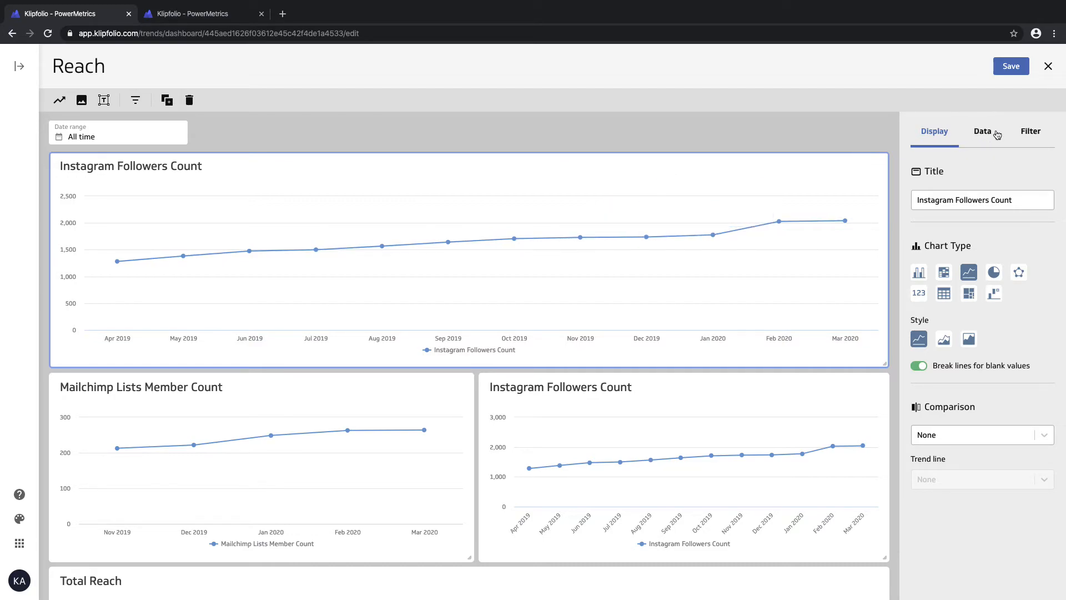
Step: Show the top chart's Data settings listing Instagram Followers Count as its metric
{"action": "left_click", "coordinate": [983, 131]}
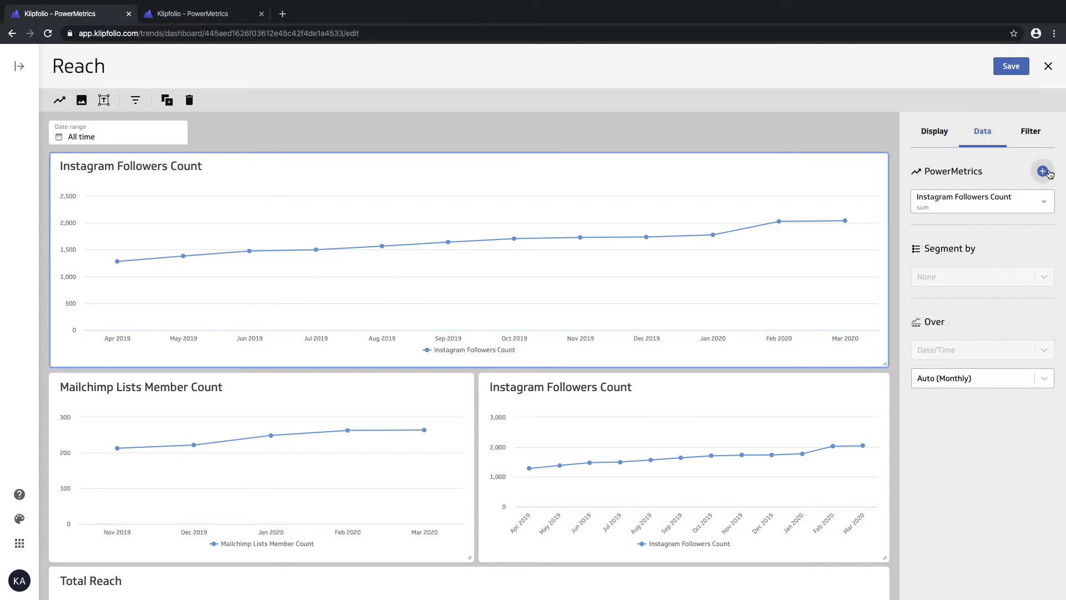
{"action": "mouse_move", "coordinate": [1044, 171]}
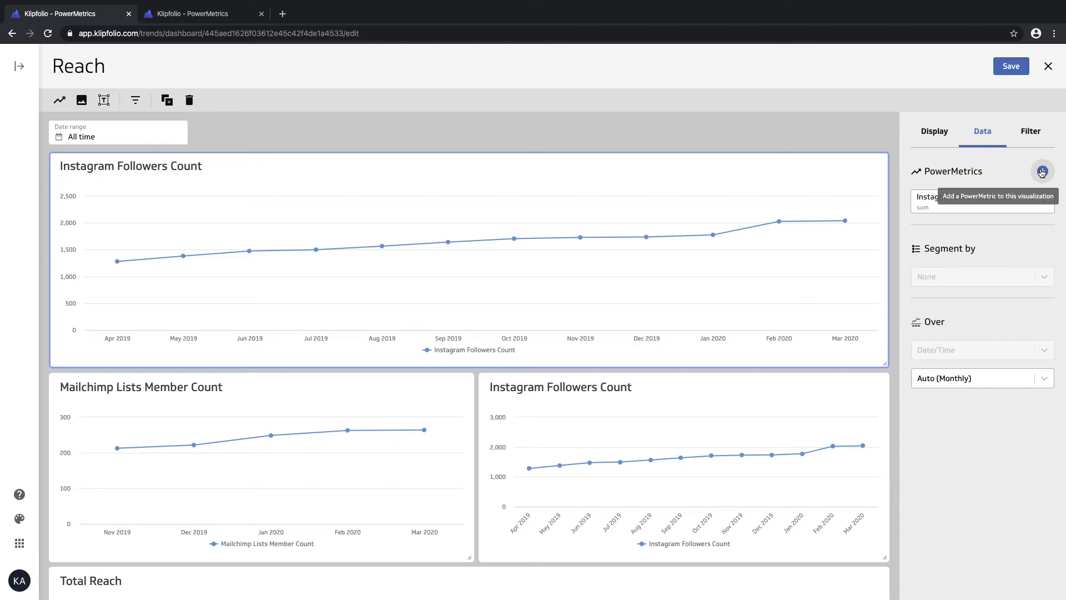
Step: Add Mailchimp Lists Member Count as a second metric on the top chart
{"action": "left_click", "coordinate": [1042, 171]}
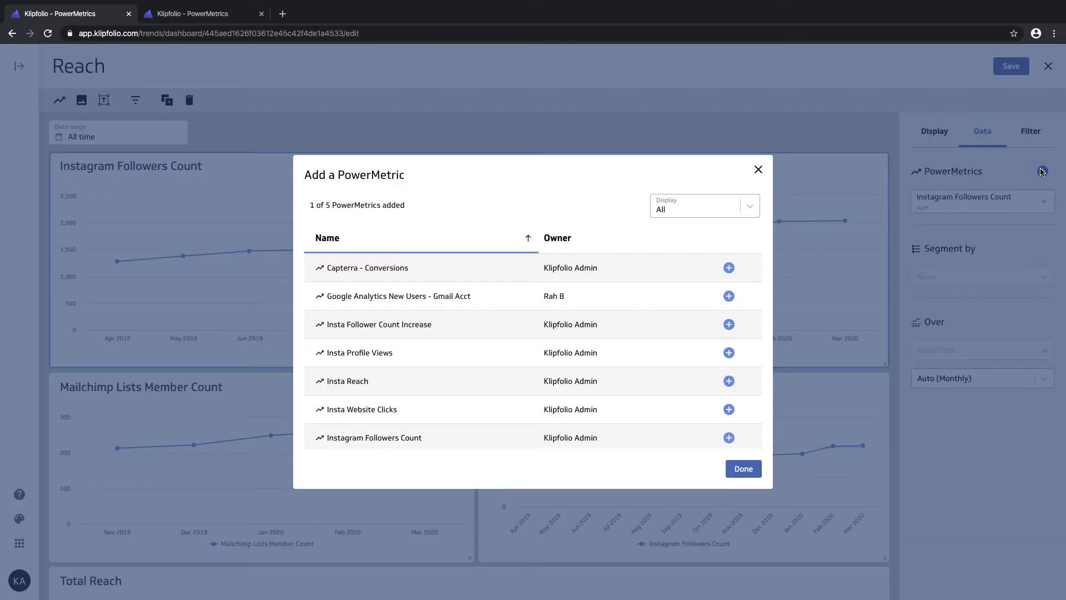
{"action": "mouse_move", "coordinate": [707, 363]}
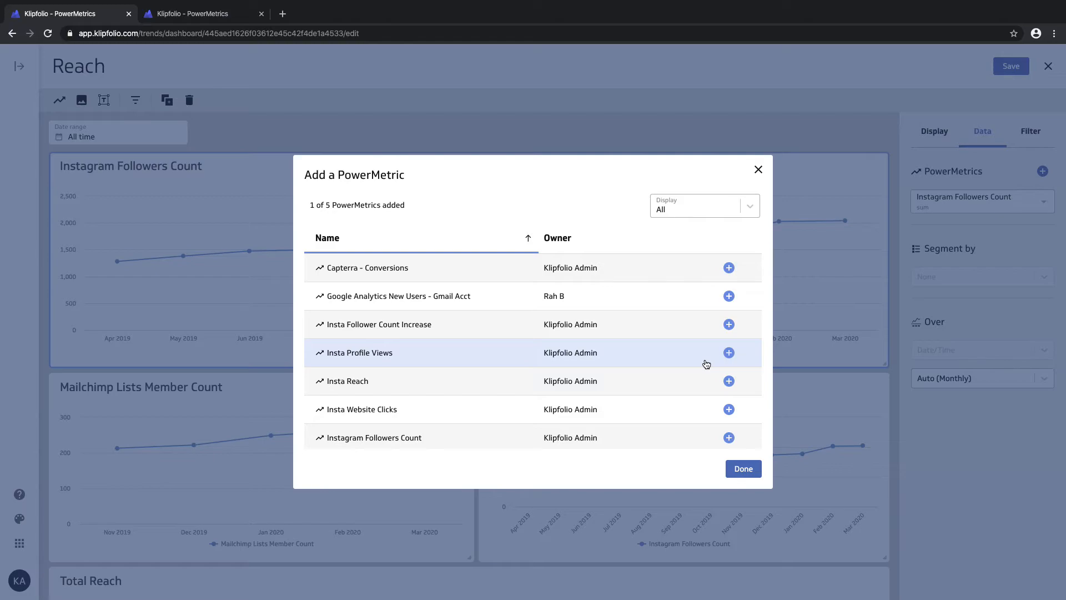
{"action": "scroll", "scroll_direction": "down", "scroll_amount": 3}
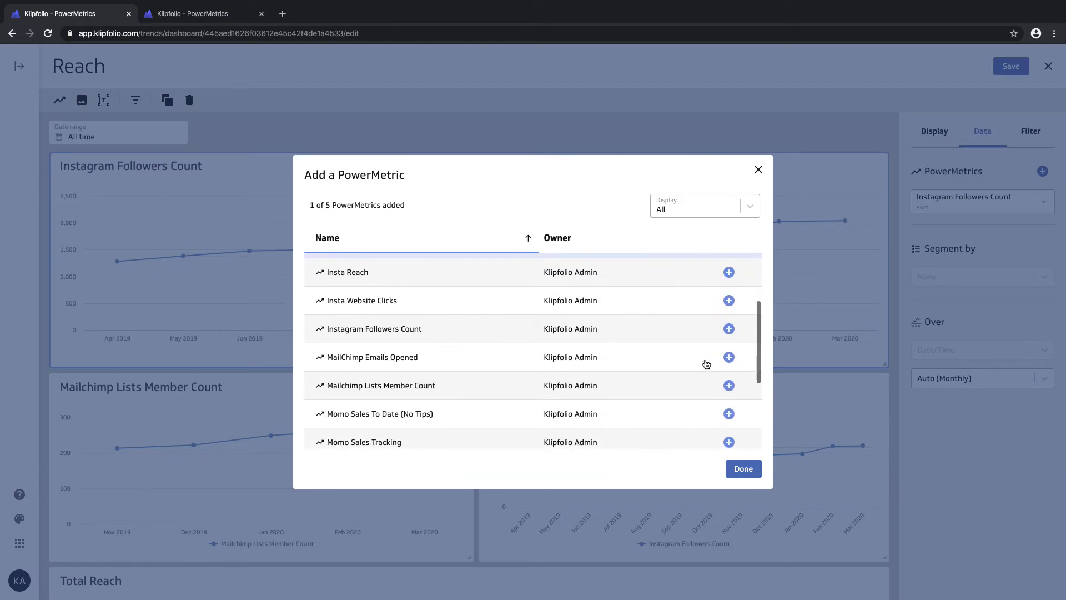
{"action": "mouse_move", "coordinate": [441, 385]}
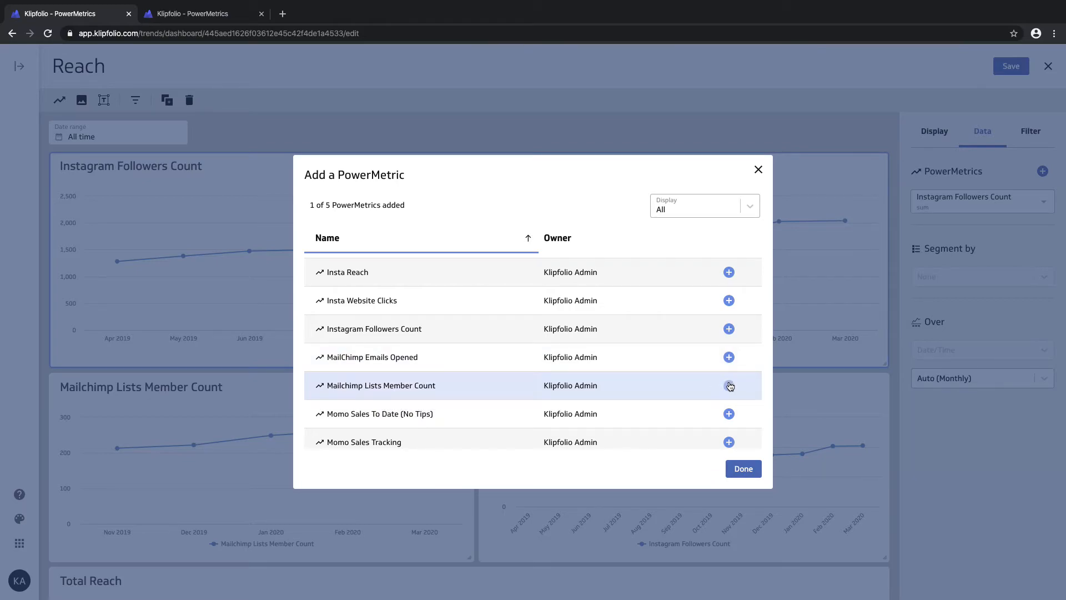
{"action": "left_click", "coordinate": [729, 386]}
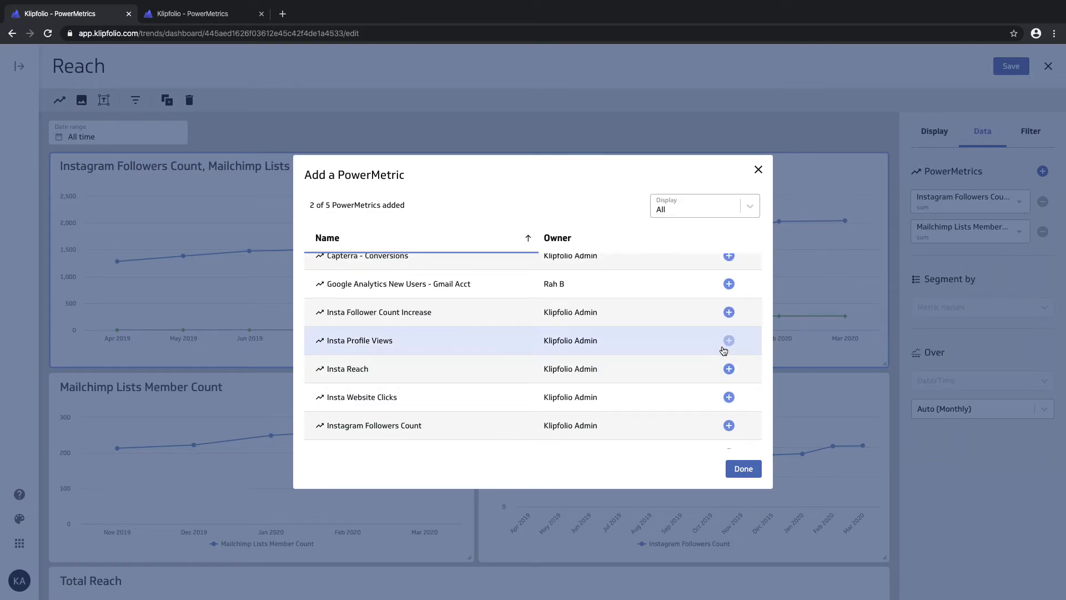
{"action": "scroll", "scroll_direction": "down", "scroll_amount": 3}
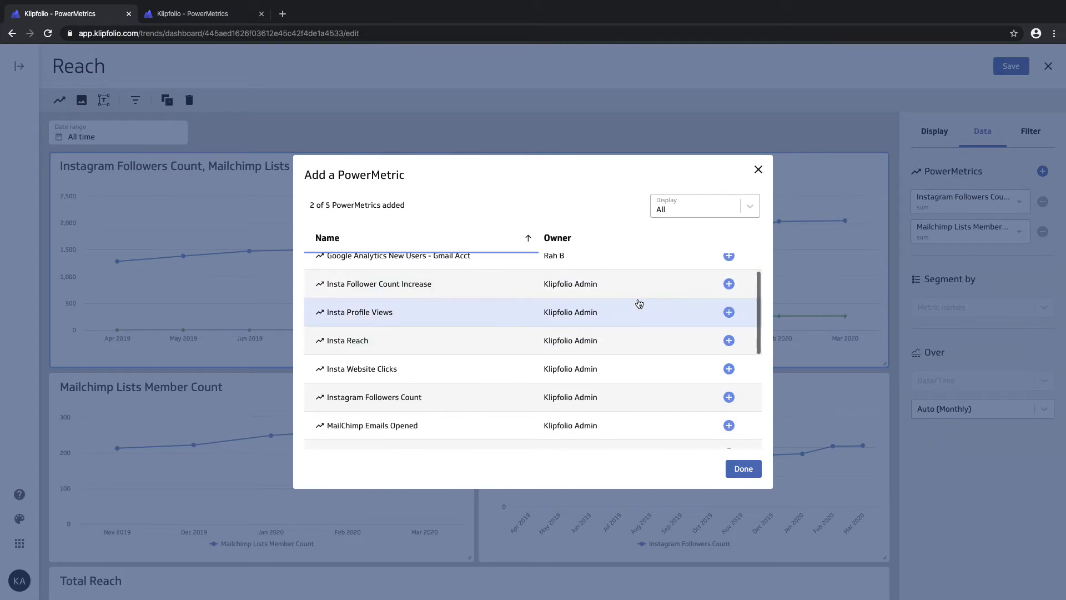
{"action": "scroll", "scroll_direction": "down", "scroll_amount": 3}
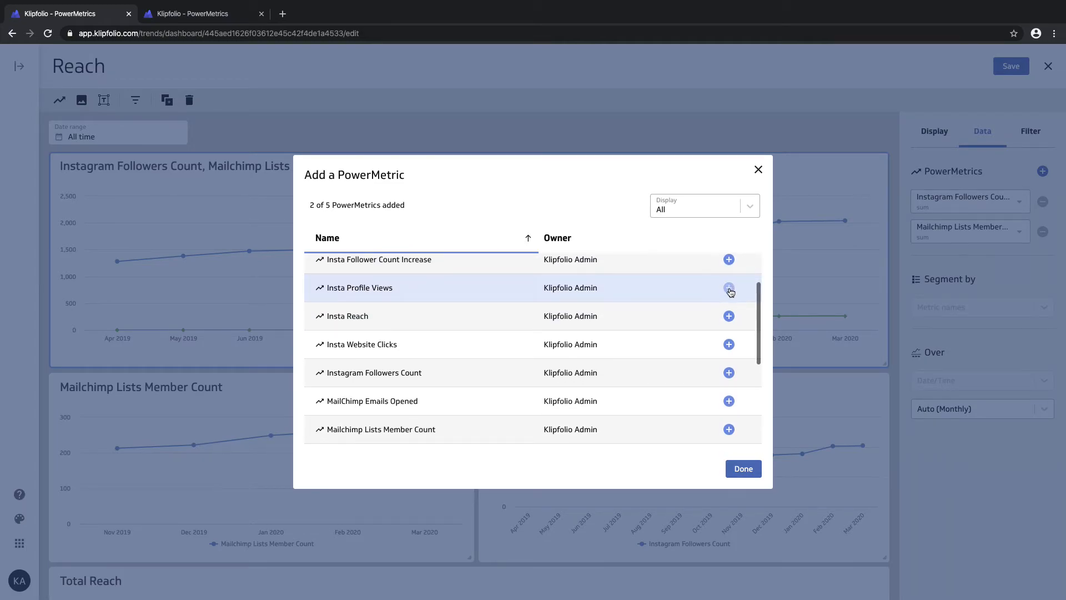
{"action": "mouse_move", "coordinate": [750, 407]}
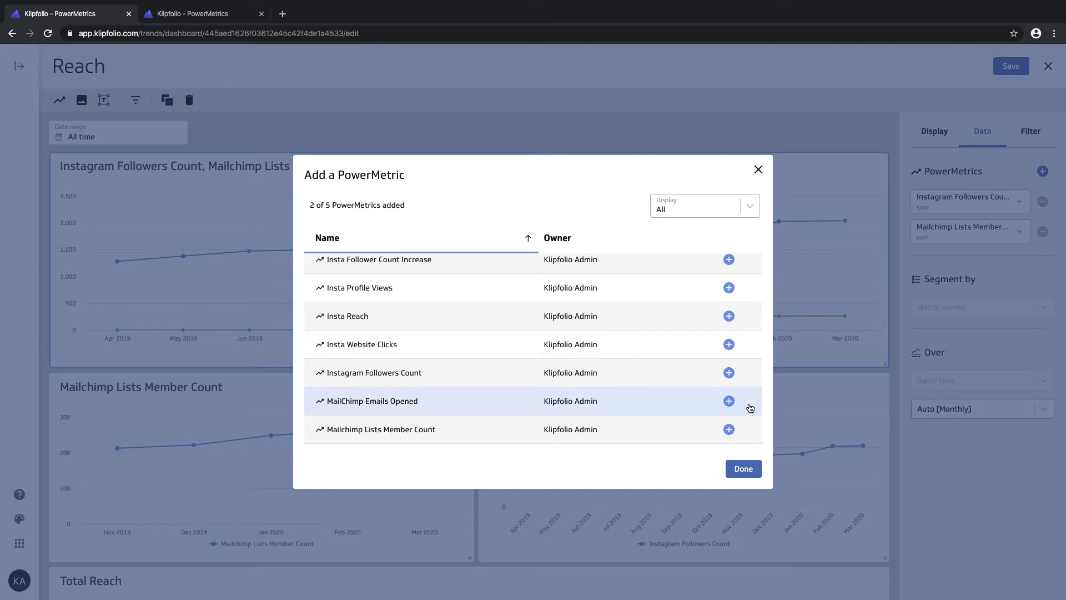
{"action": "left_click", "coordinate": [743, 469]}
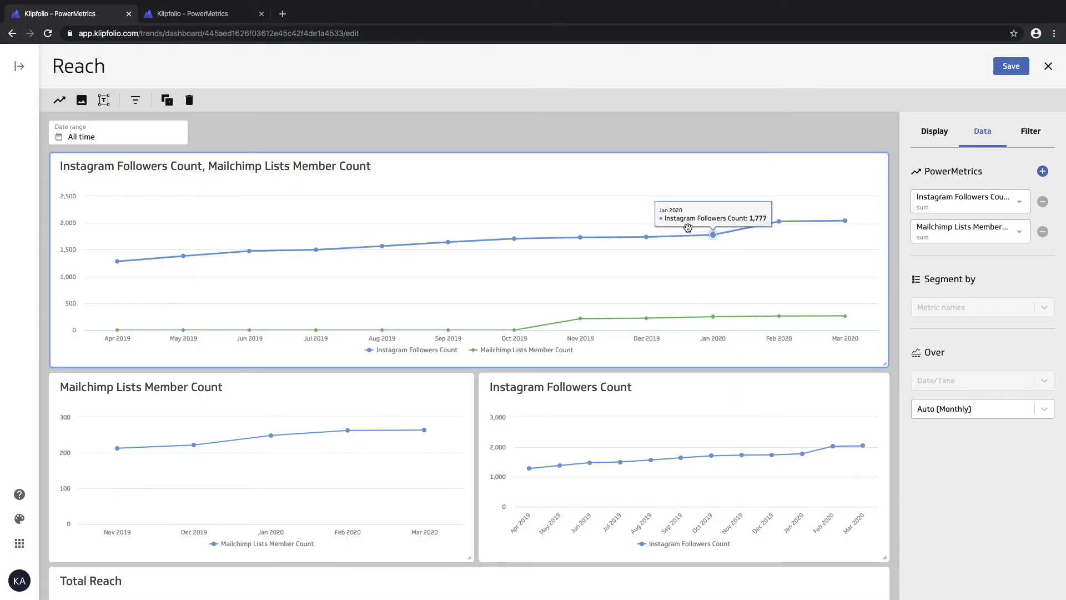
{"action": "mouse_move", "coordinate": [580, 315]}
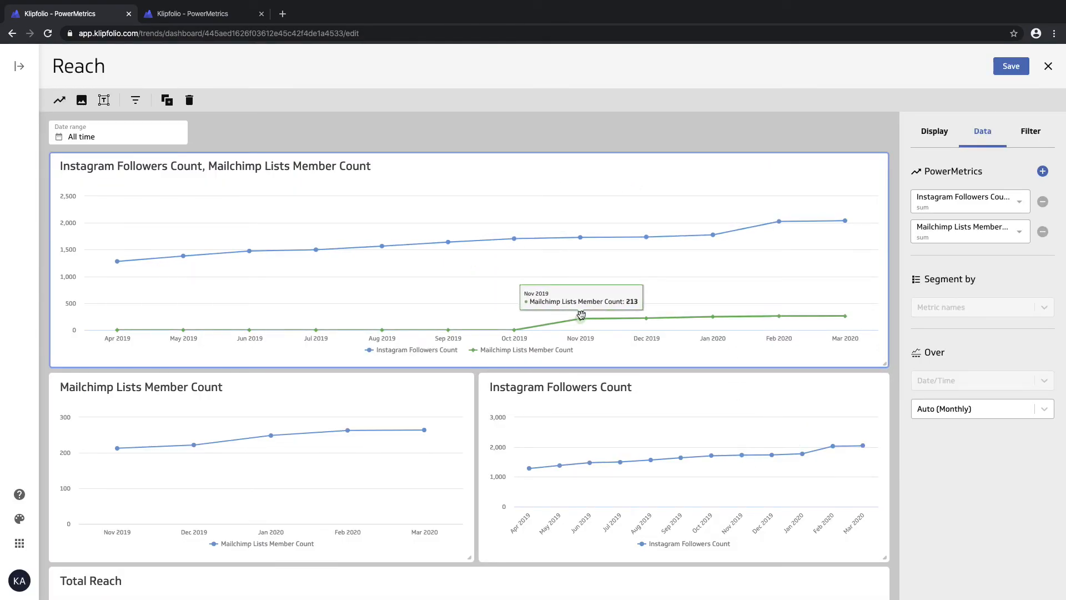
{"action": "mouse_move", "coordinate": [581, 236]}
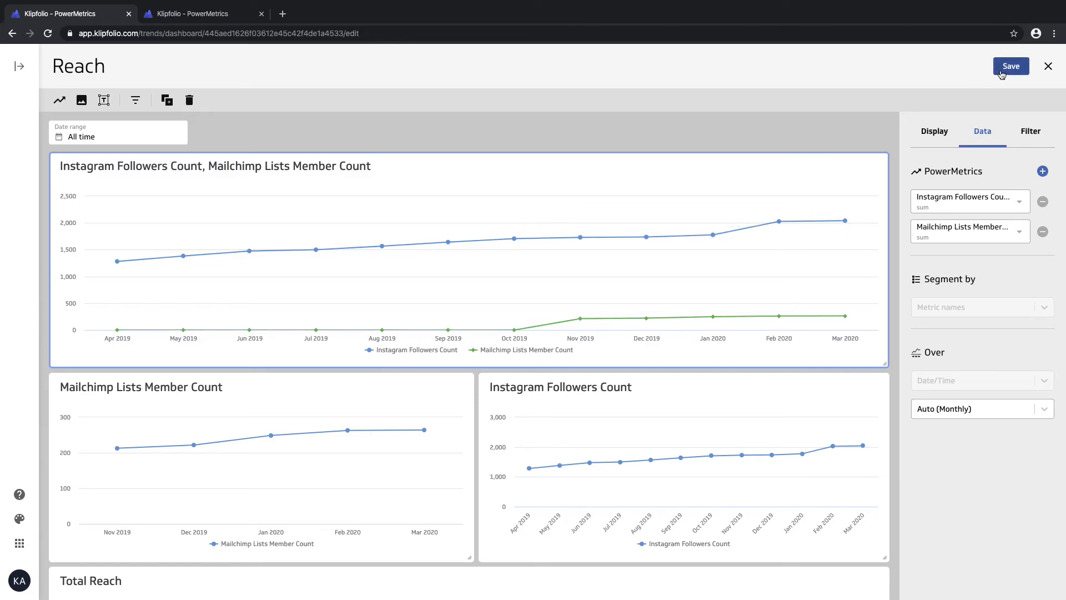
Step: Save the Reach dashboard with the combined Instagram–Mailchimp chart and leave edit mode
{"action": "left_click", "coordinate": [1011, 66]}
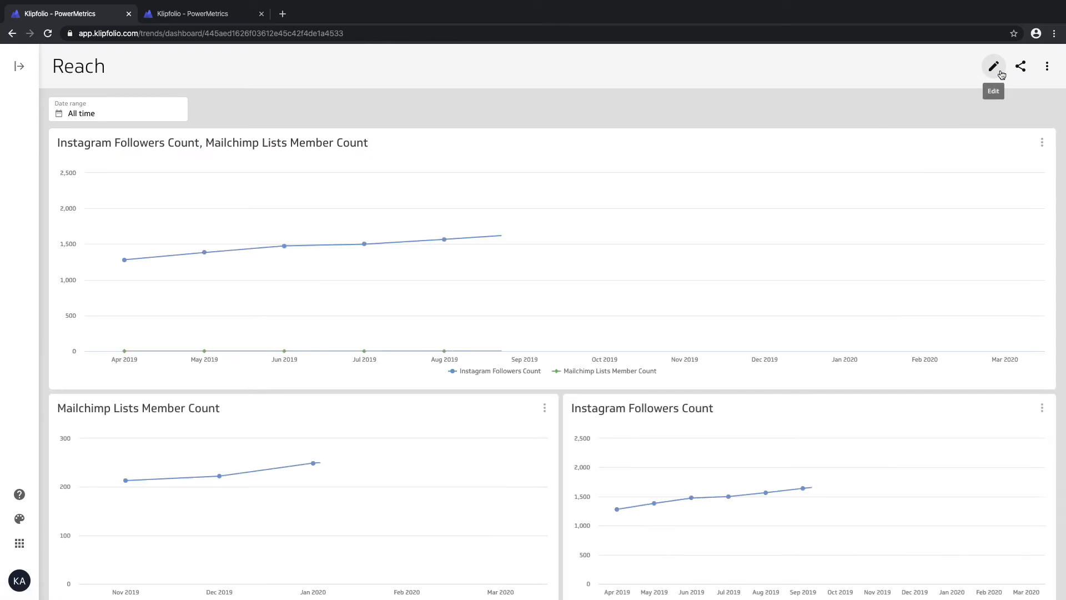
{"action": "mouse_move", "coordinate": [202, 351]}
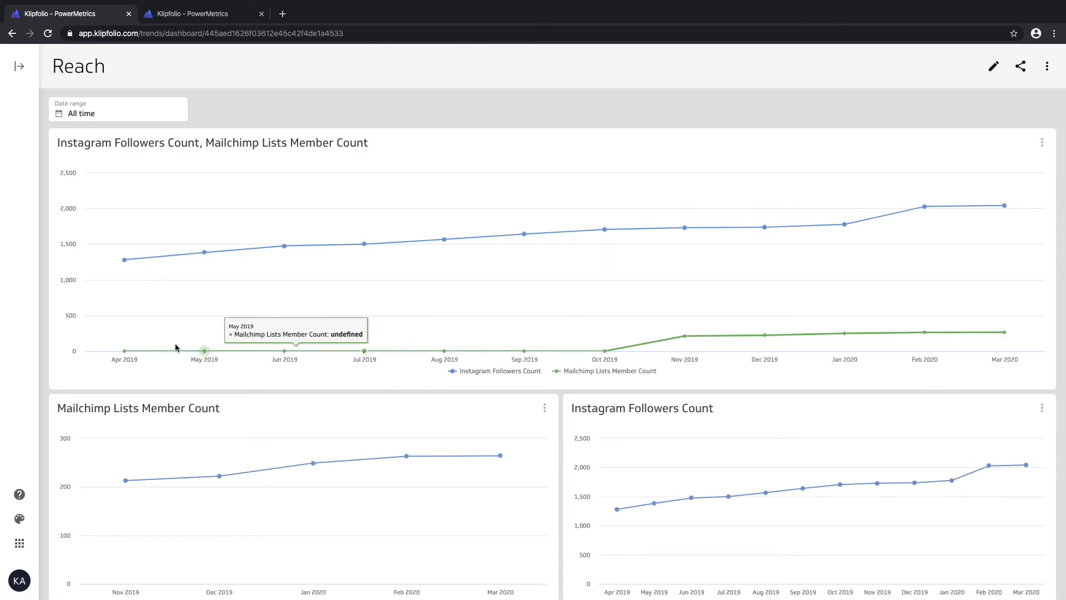
{"action": "mouse_move", "coordinate": [268, 358]}
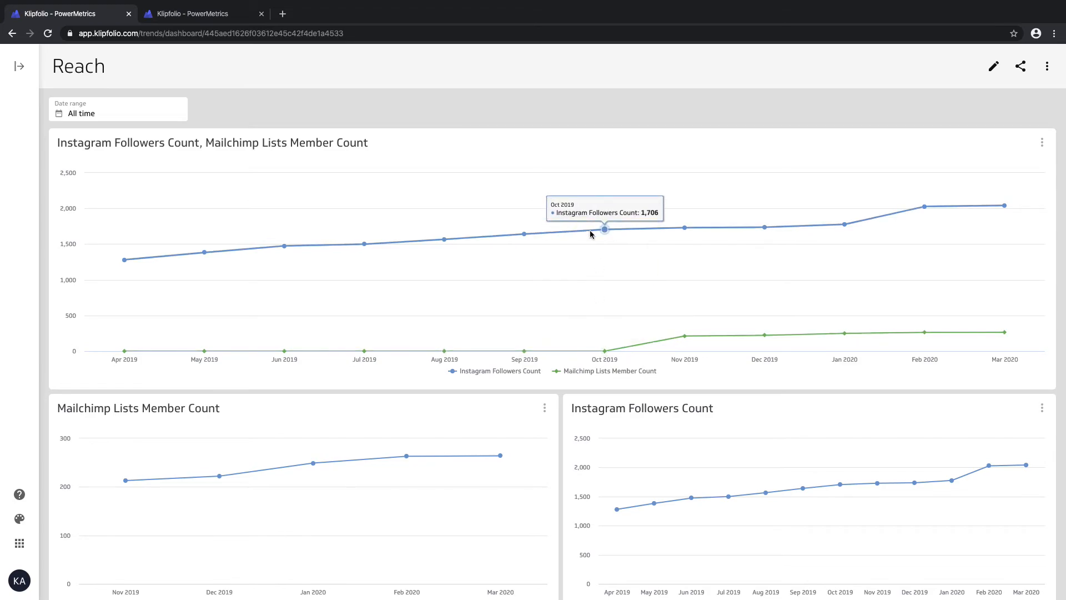
{"action": "mouse_move", "coordinate": [816, 325]}
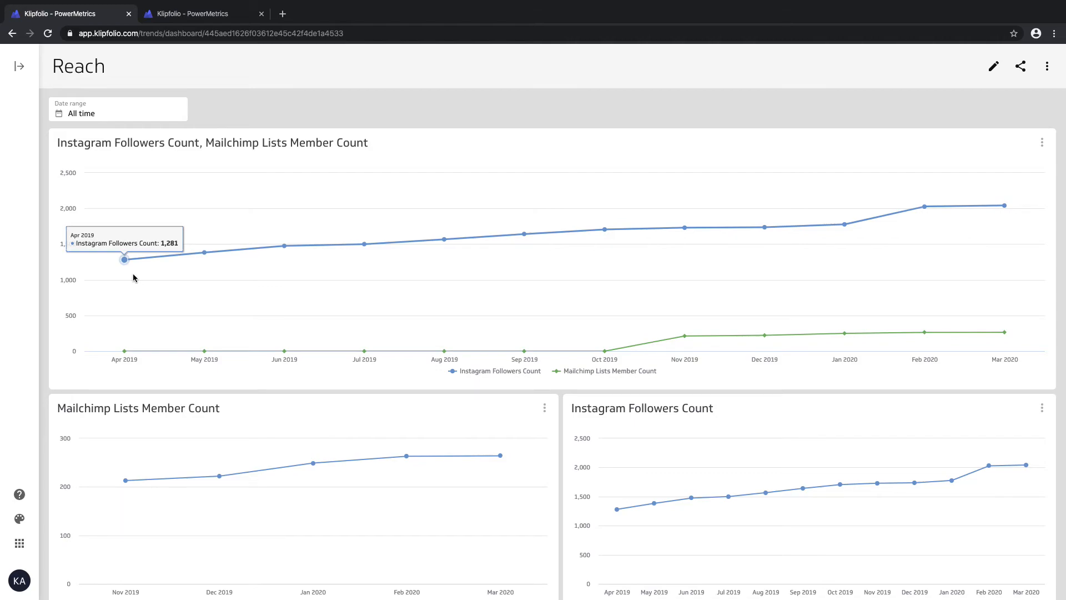
{"action": "mouse_move", "coordinate": [445, 239]}
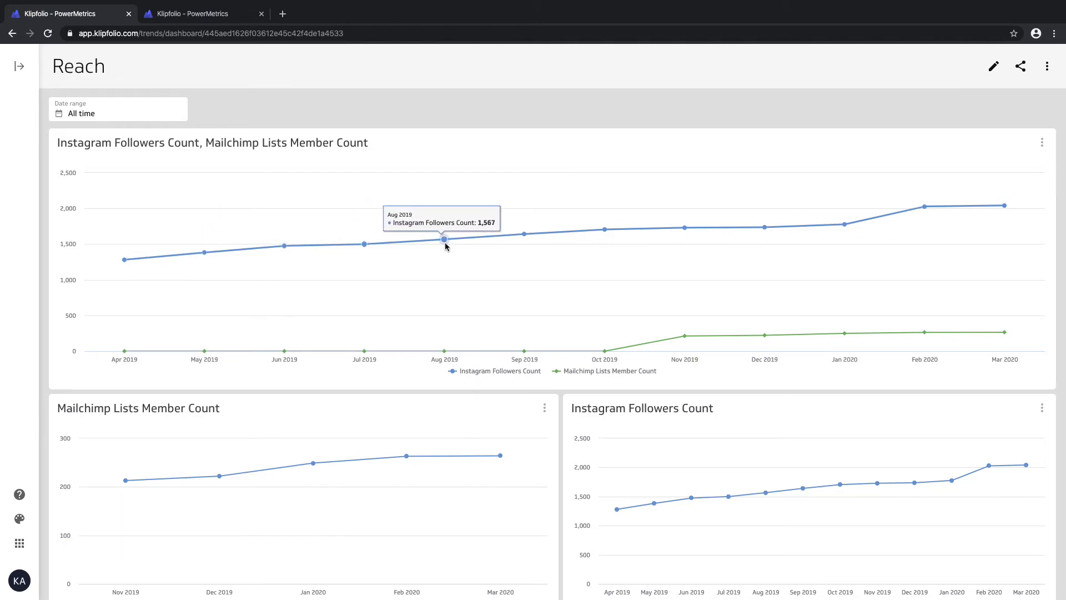
{"action": "mouse_move", "coordinate": [763, 229]}
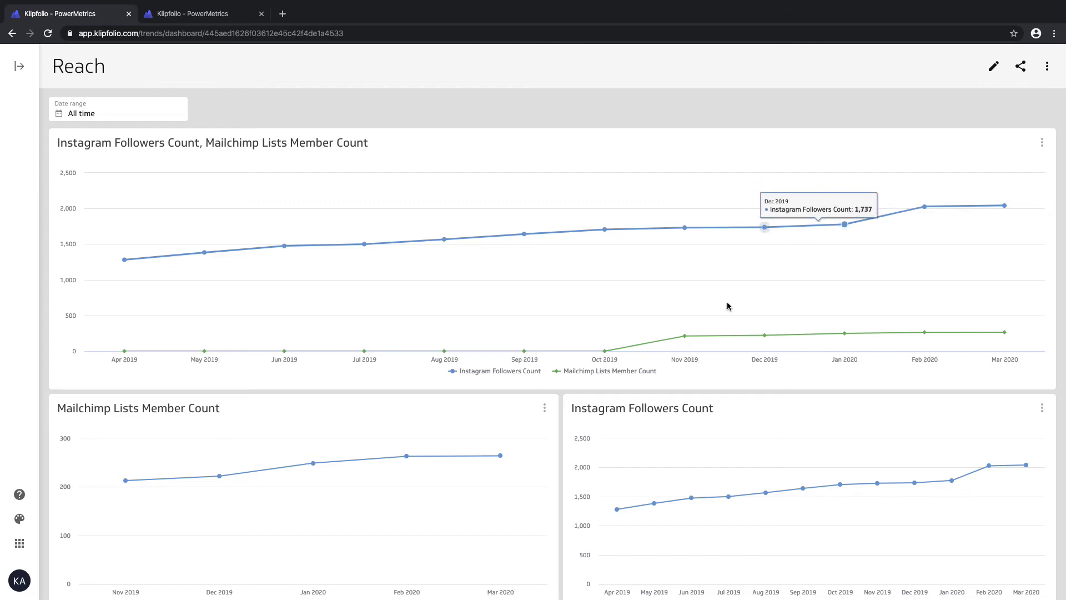
{"action": "mouse_move", "coordinate": [605, 352]}
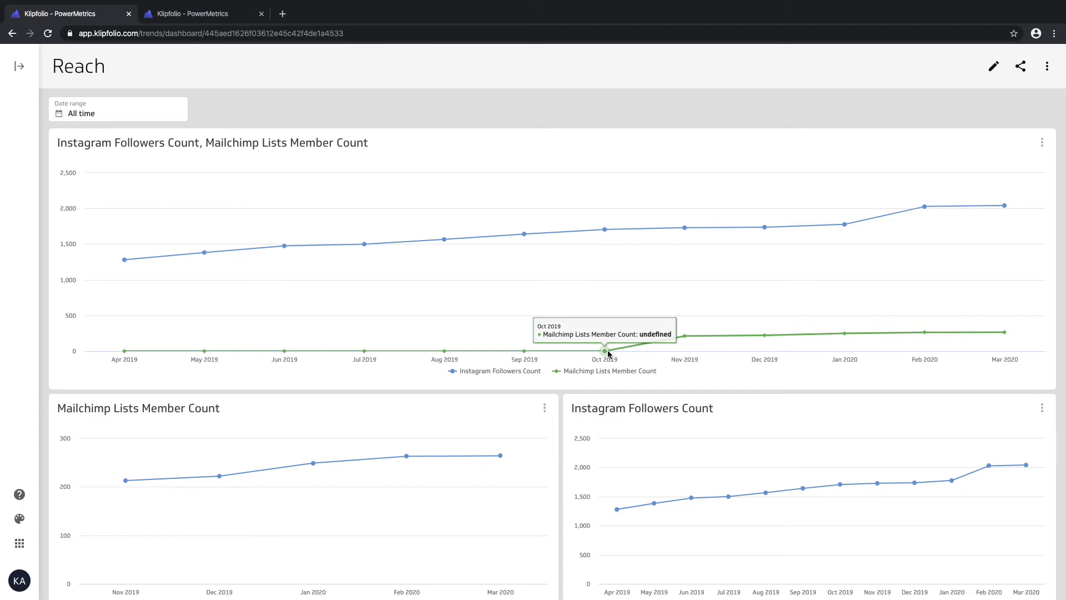
{"action": "mouse_move", "coordinate": [685, 336]}
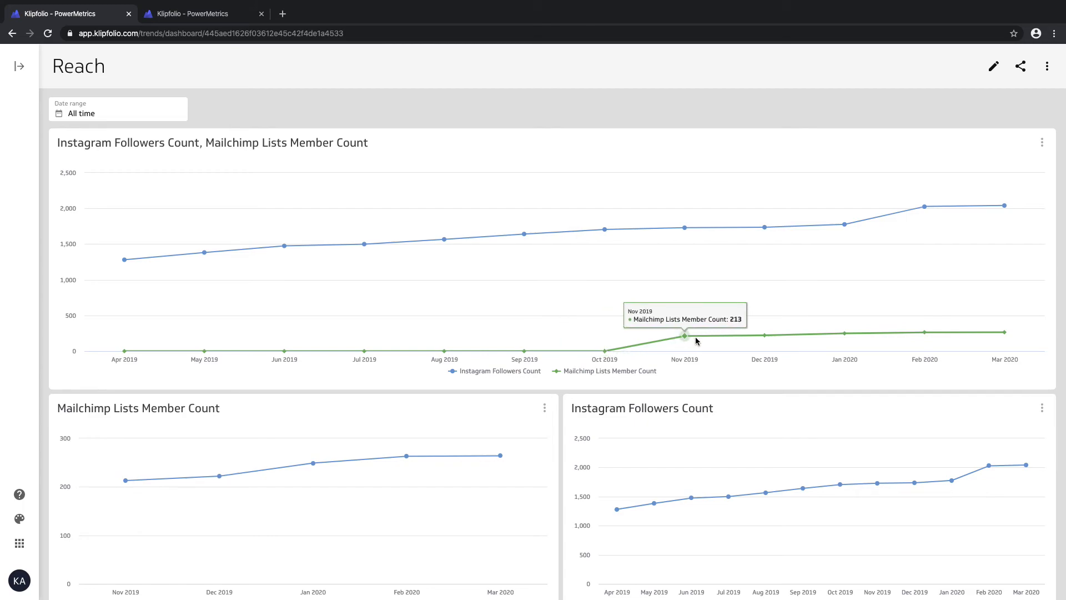
{"action": "mouse_move", "coordinate": [925, 332]}
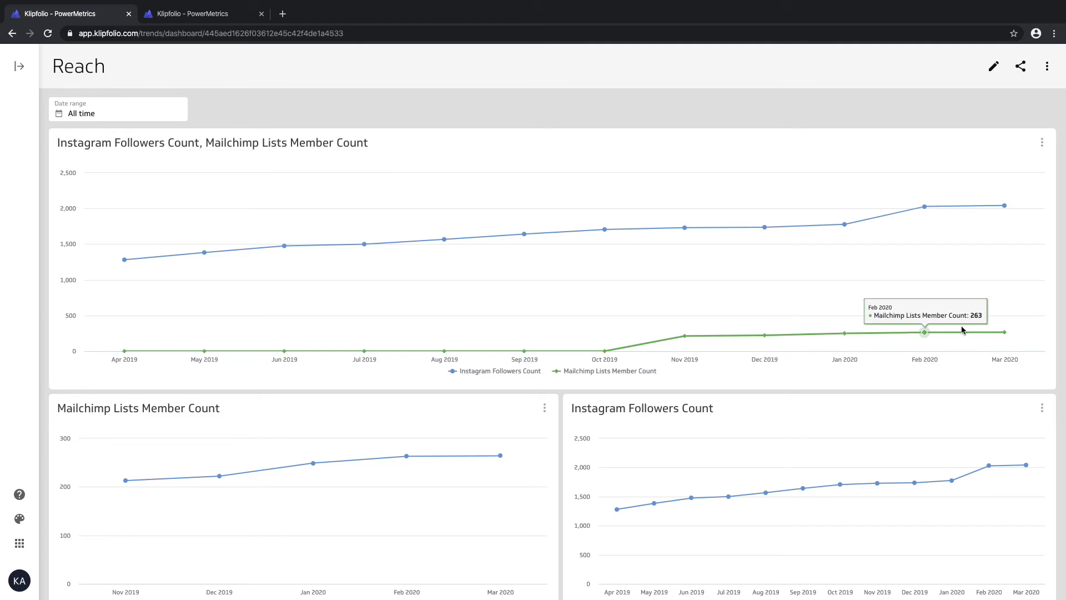
{"action": "mouse_move", "coordinate": [764, 337]}
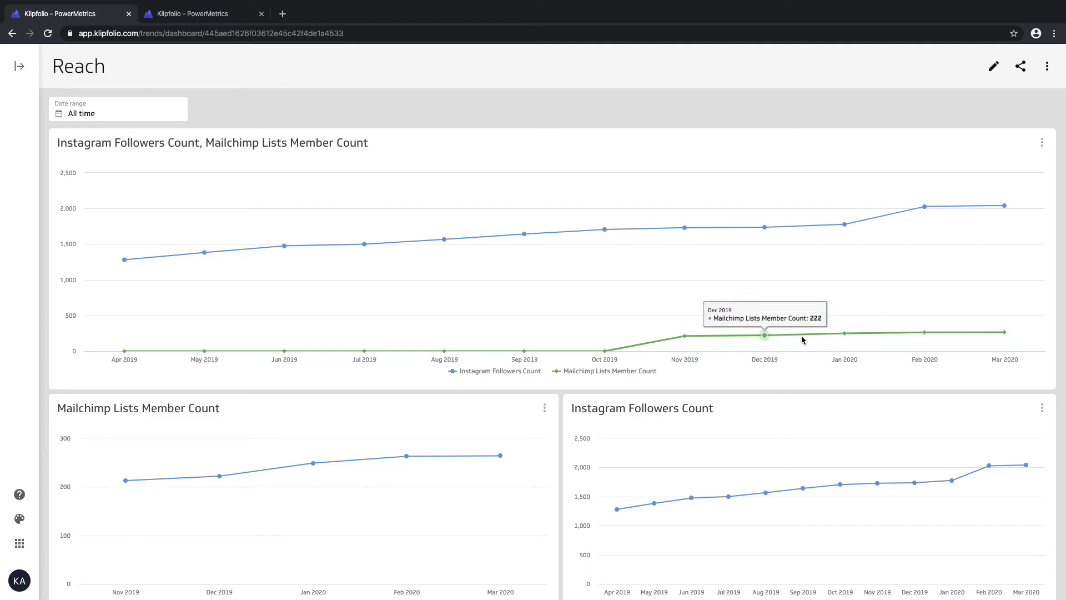
{"action": "mouse_move", "coordinate": [1005, 330]}
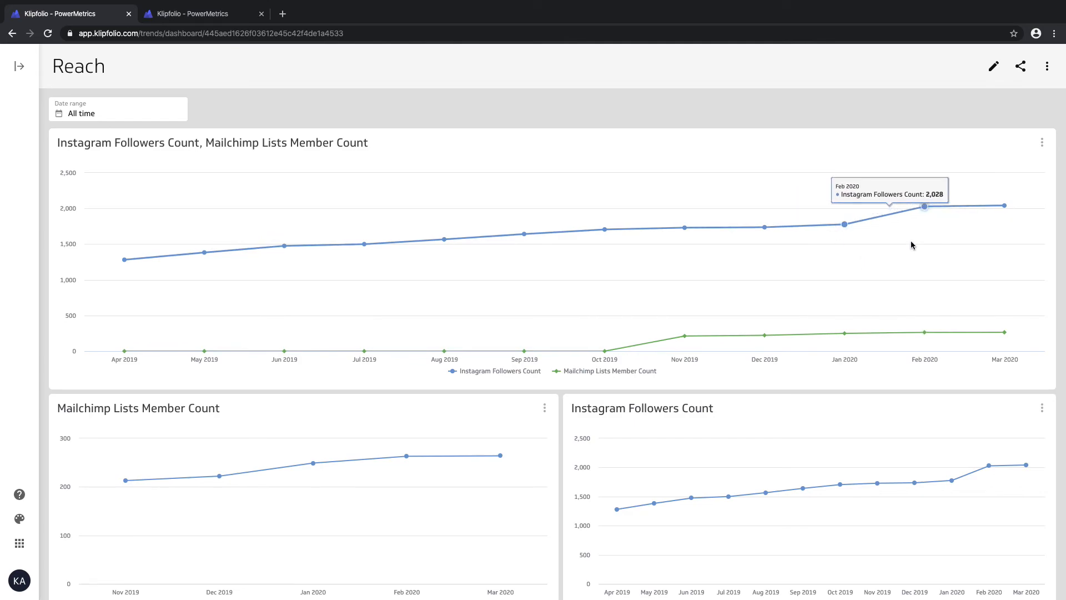
{"action": "mouse_move", "coordinate": [925, 207]}
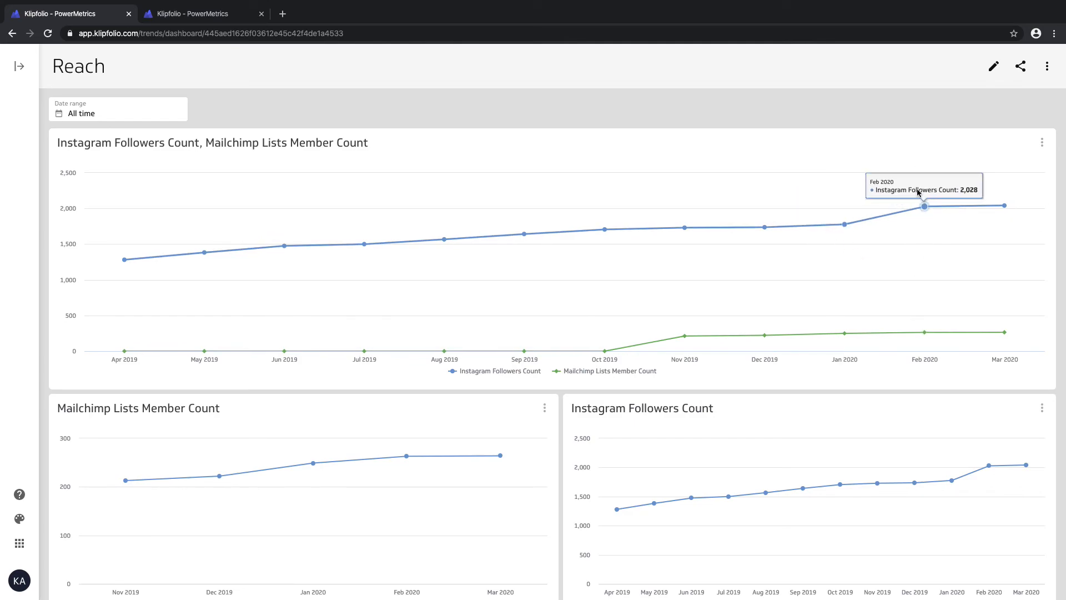
{"action": "mouse_move", "coordinate": [844, 224]}
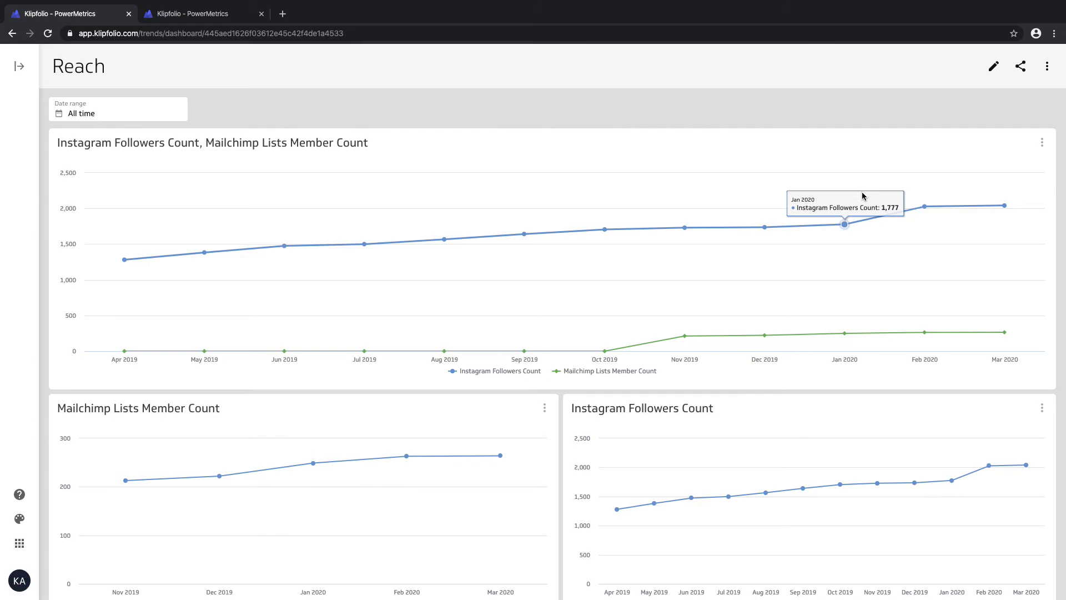
{"action": "mouse_move", "coordinate": [852, 226]}
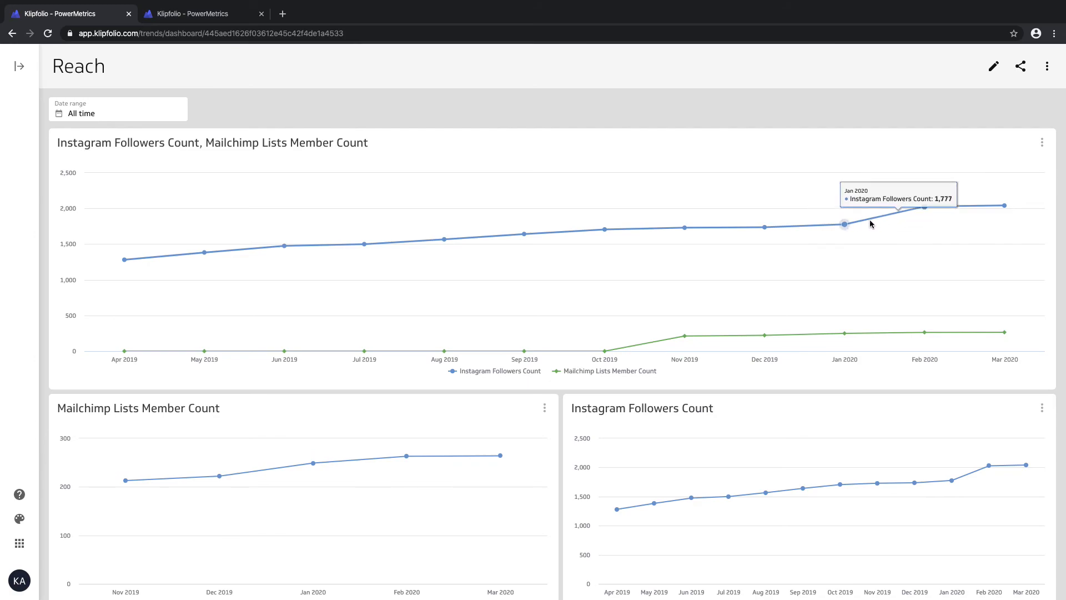
{"action": "mouse_move", "coordinate": [923, 207]}
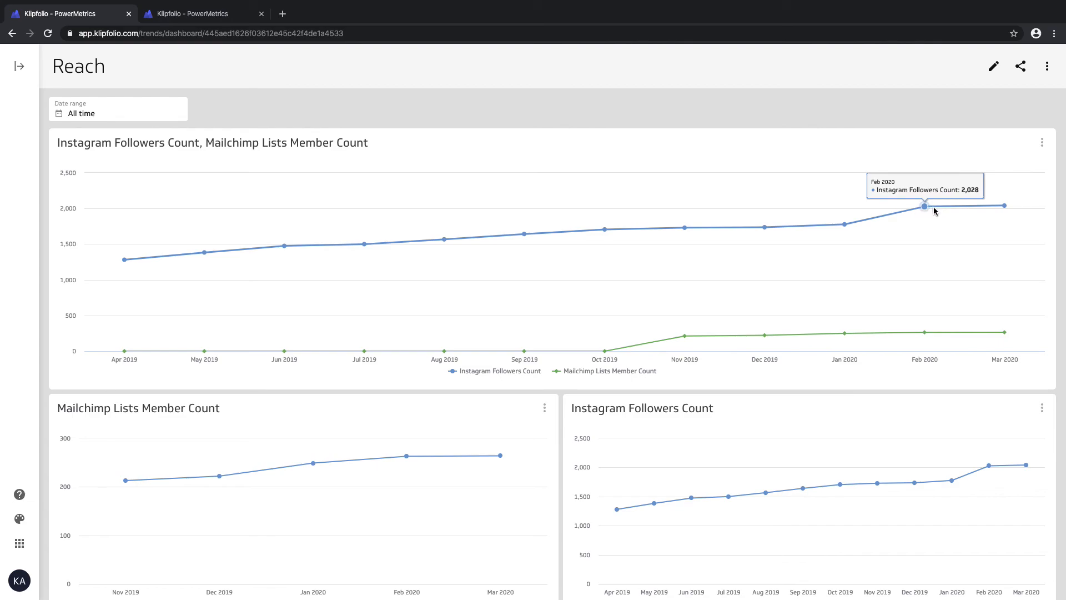
{"action": "mouse_move", "coordinate": [843, 332]}
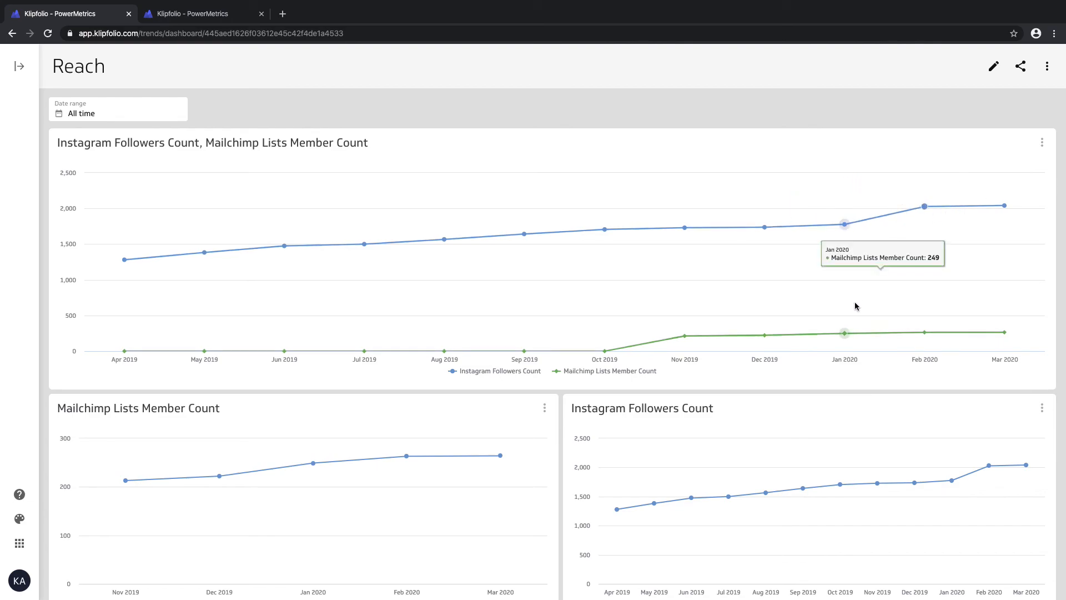
{"action": "mouse_move", "coordinate": [844, 332]}
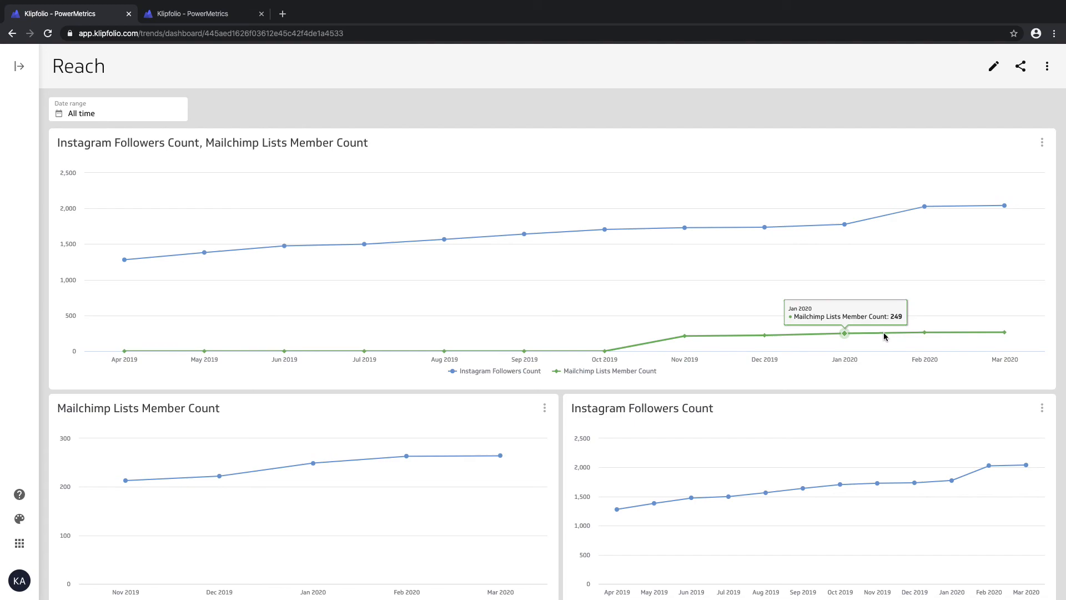
{"action": "mouse_move", "coordinate": [1002, 333]}
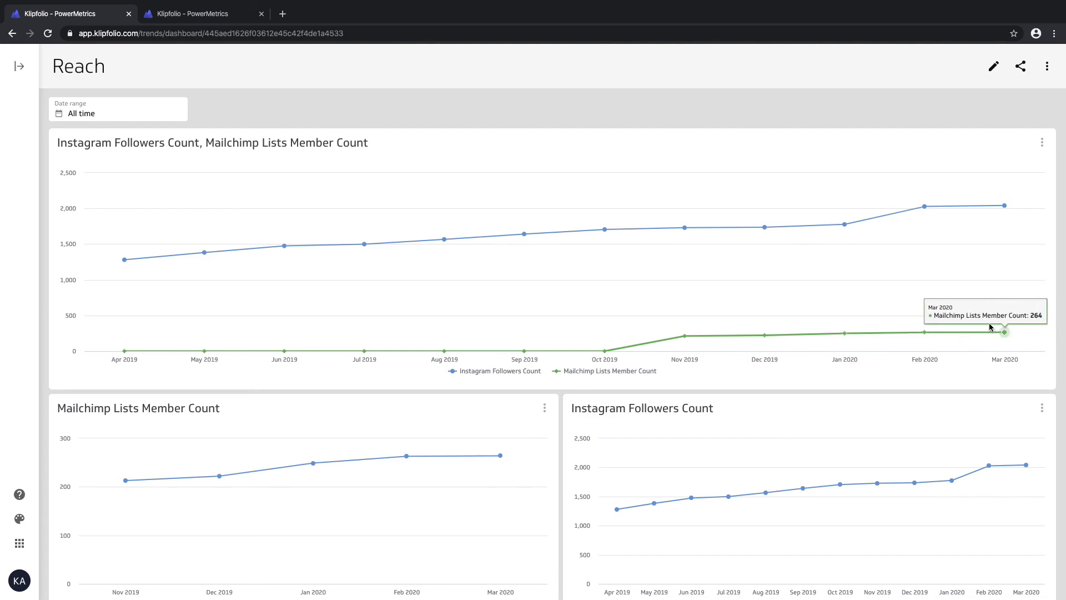
{"action": "mouse_move", "coordinate": [844, 225]}
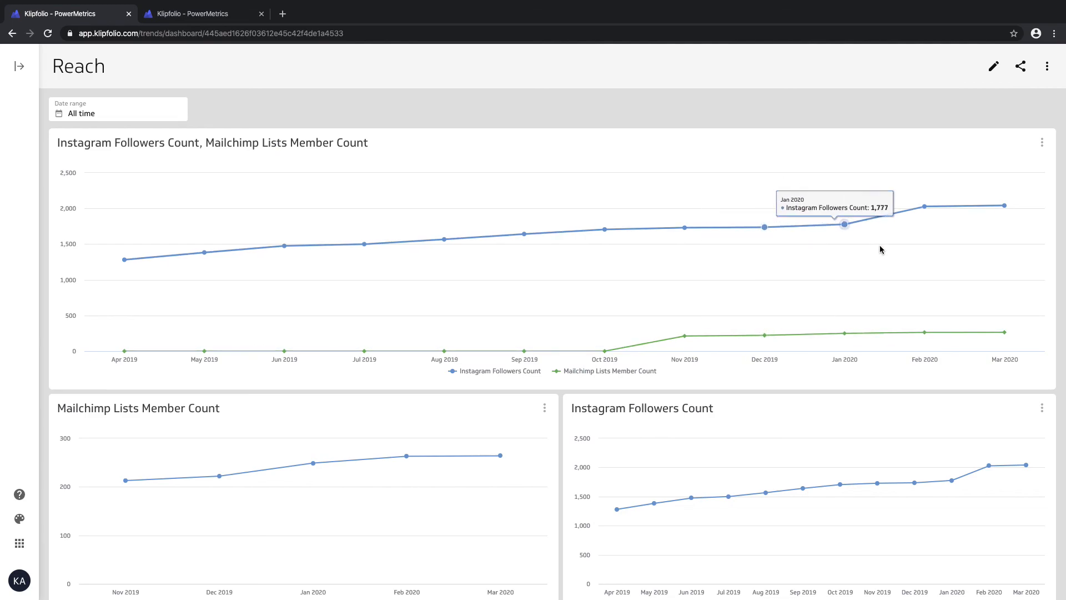
{"action": "mouse_move", "coordinate": [764, 225]}
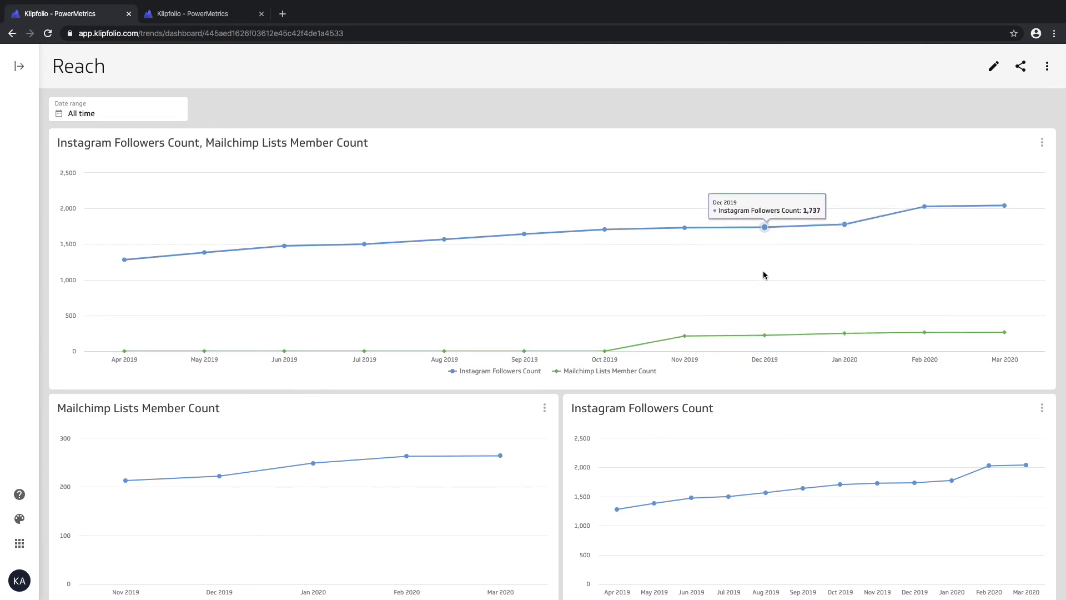
{"action": "mouse_move", "coordinate": [764, 334]}
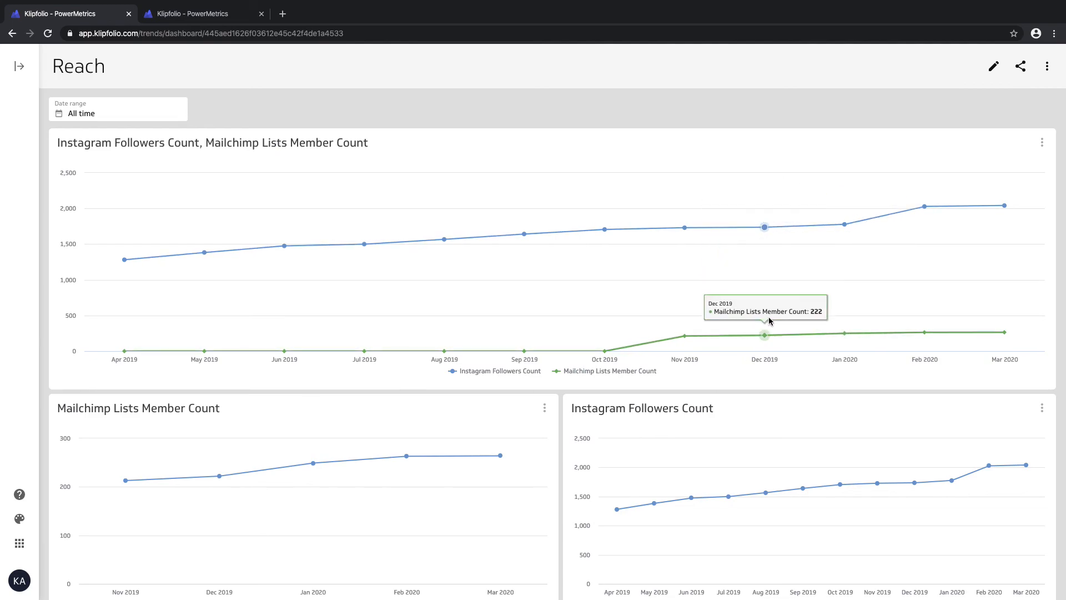
{"action": "mouse_move", "coordinate": [765, 227]}
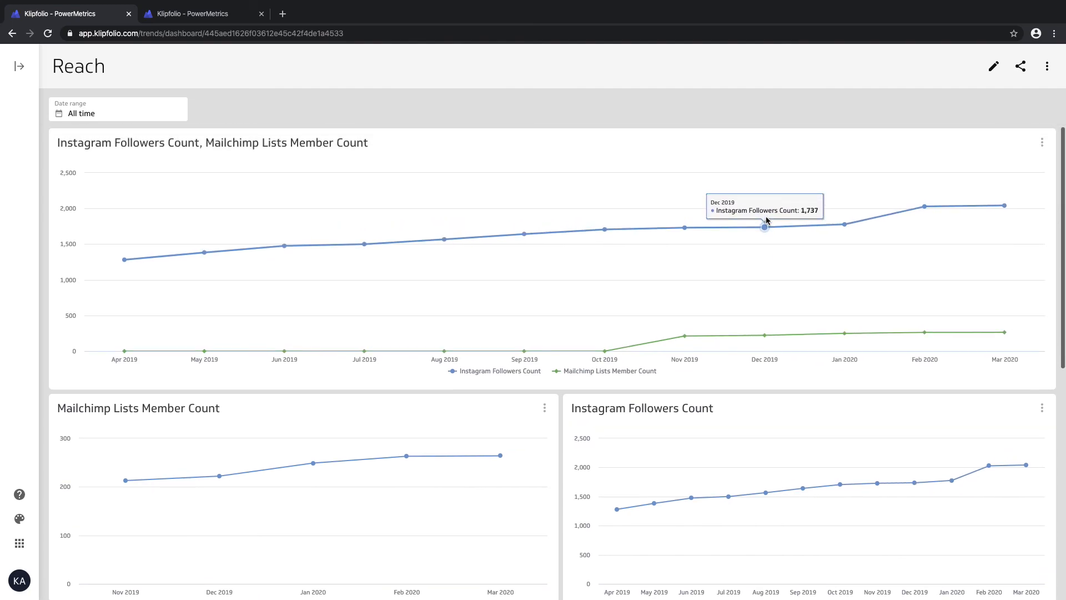
{"action": "mouse_move", "coordinate": [752, 204]}
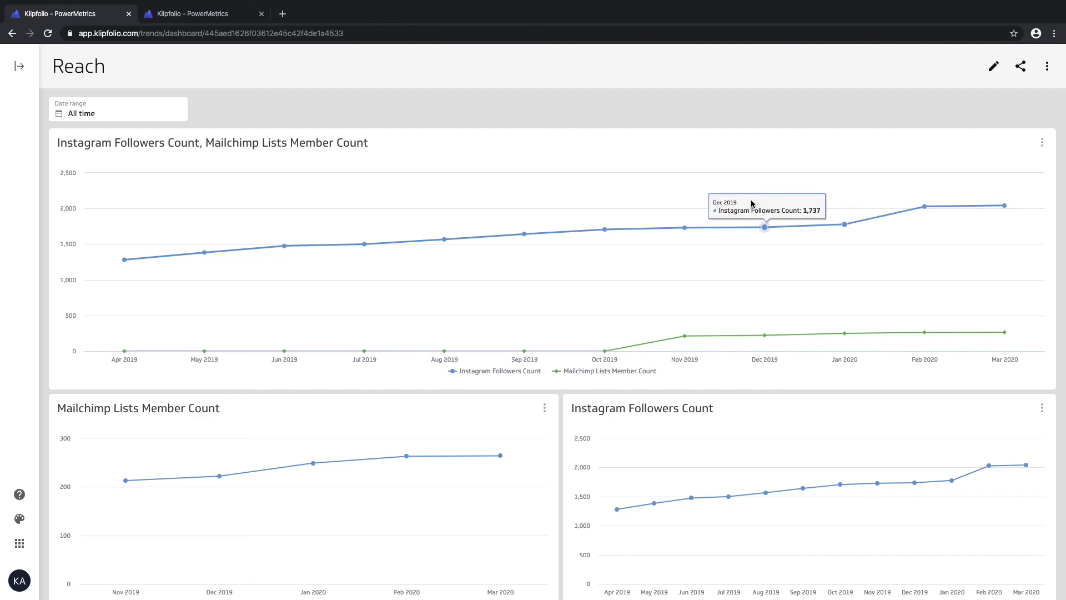
{"action": "mouse_move", "coordinate": [444, 243]}
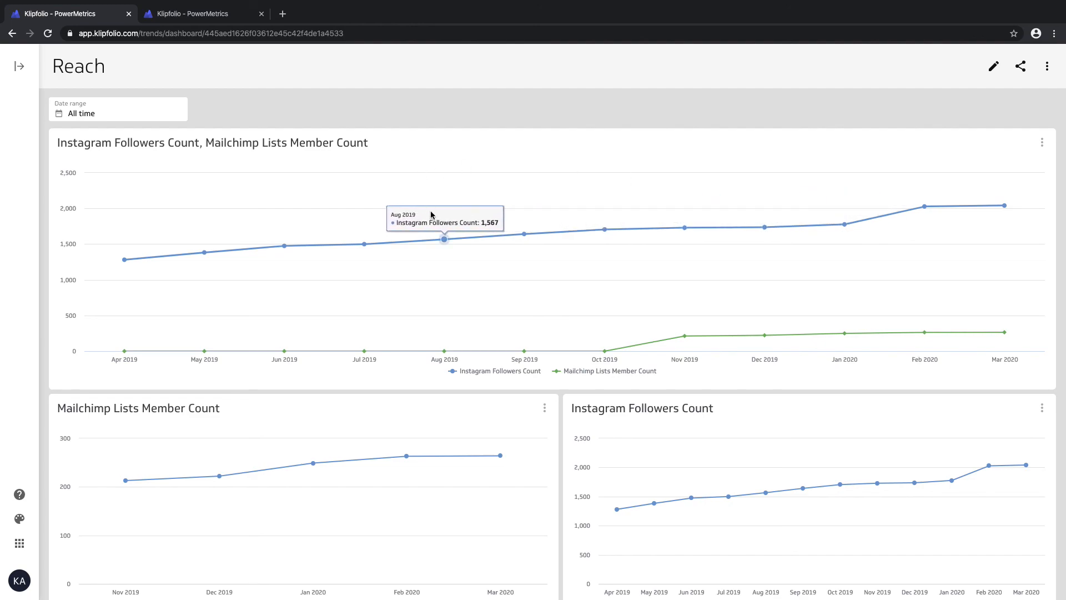